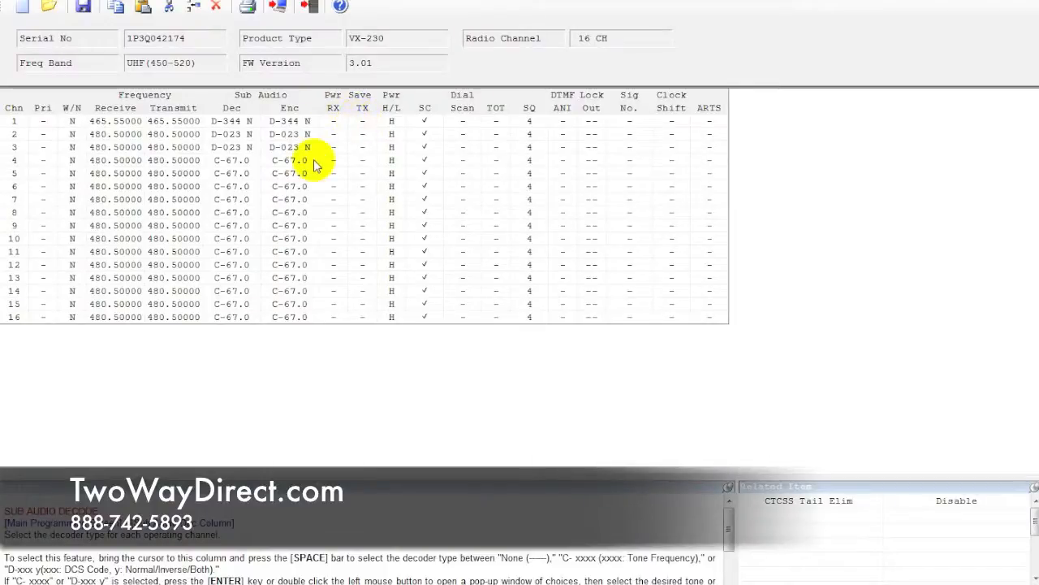
{"action": "mouse_move", "coordinate": [570, 138]}
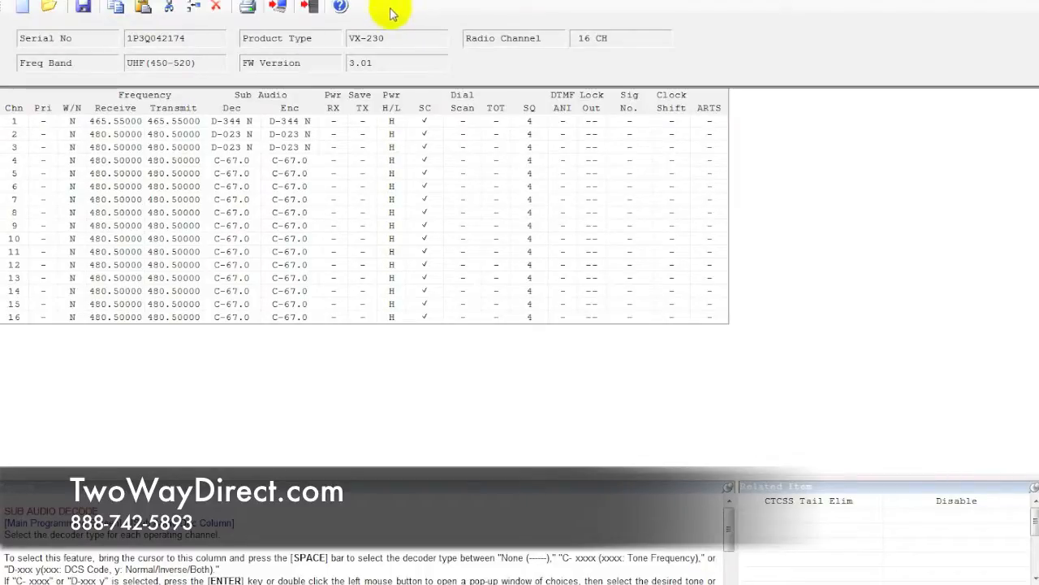
{"action": "mouse_move", "coordinate": [377, 16]}
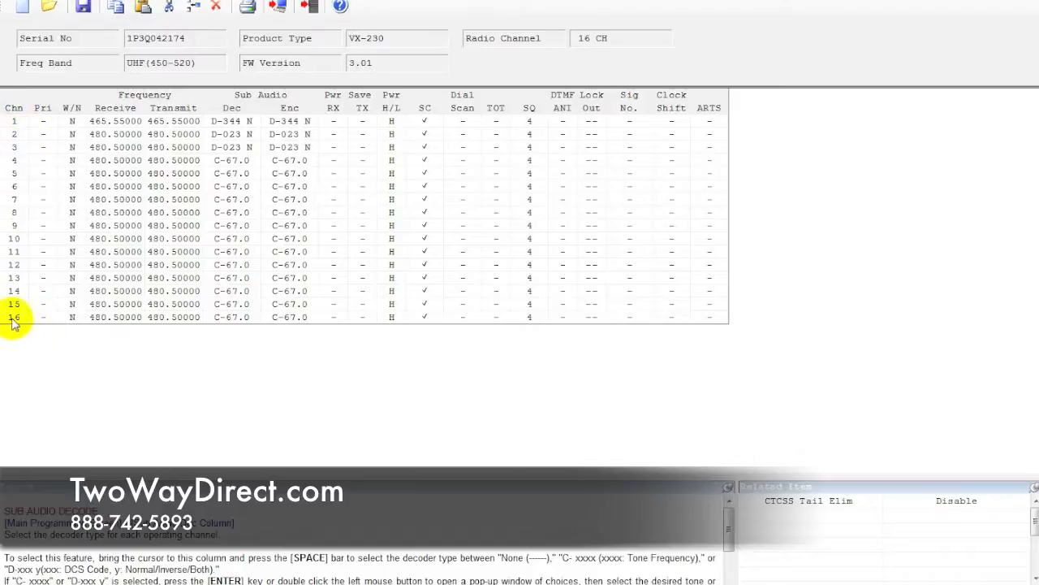
{"action": "mouse_move", "coordinate": [46, 122]}
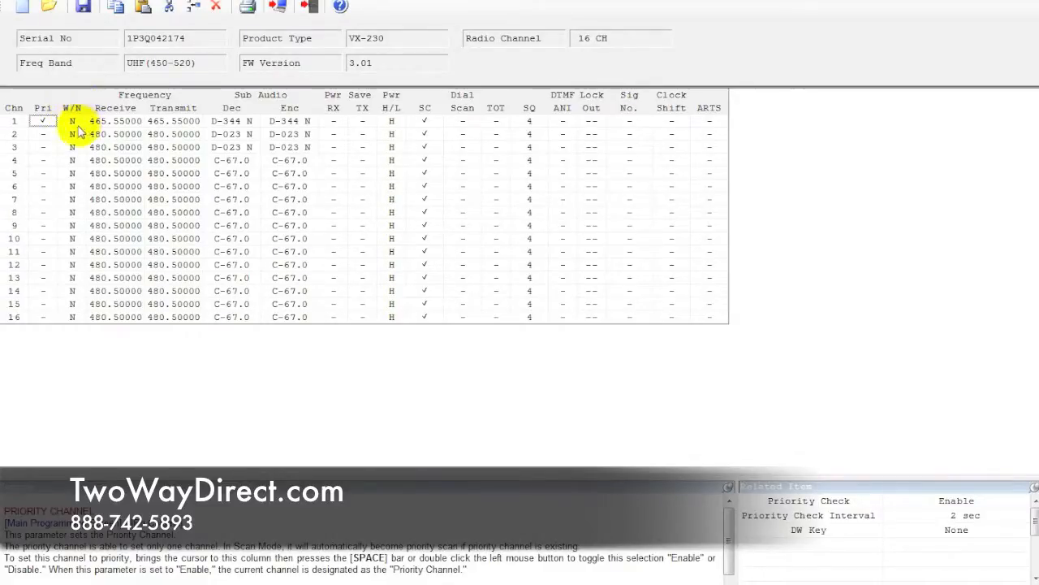
{"action": "mouse_move", "coordinate": [72, 107]}
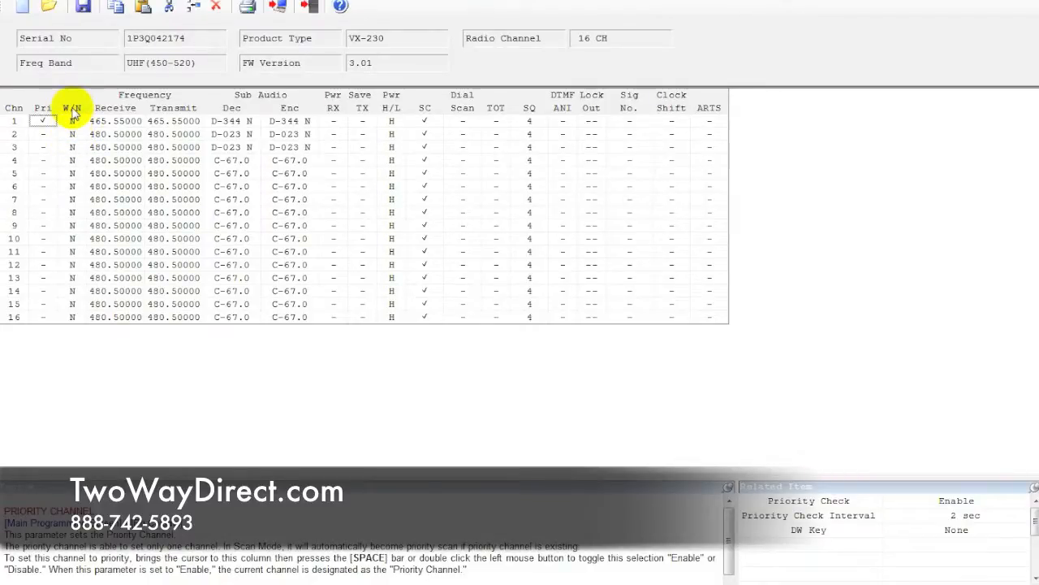
{"action": "mouse_move", "coordinate": [78, 327]}
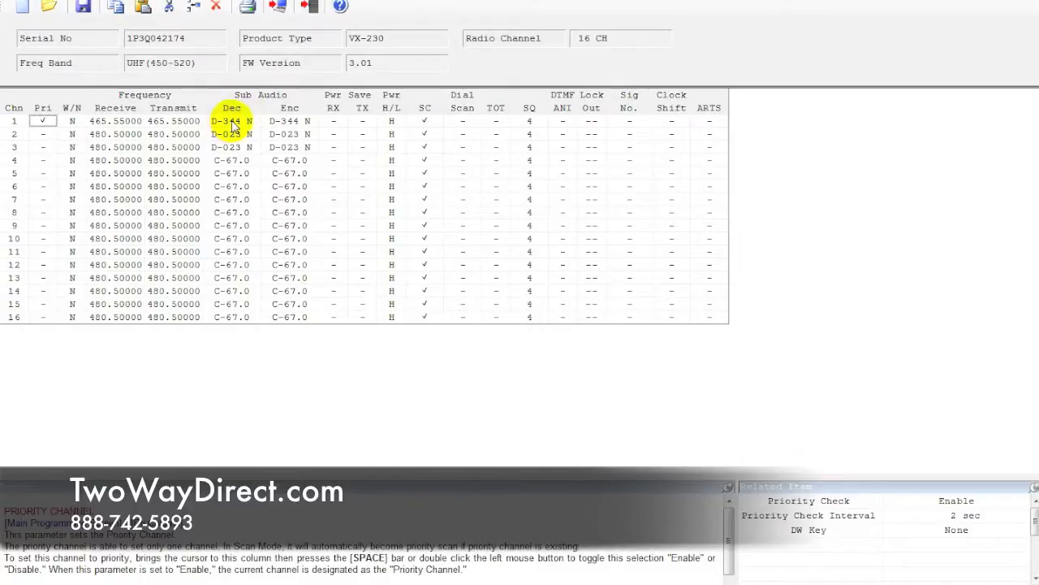
Step: Assign DCS 023 to channel 1's decode tone, then review channel 4's CTCSS choices without changing them
{"action": "double_click", "coordinate": [231, 120]}
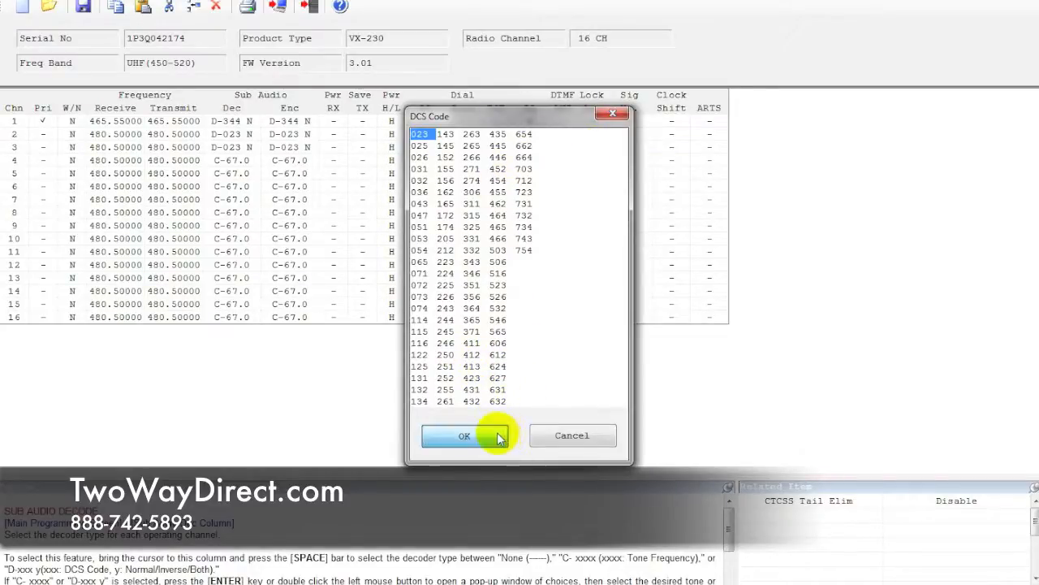
{"action": "left_click", "coordinate": [465, 436]}
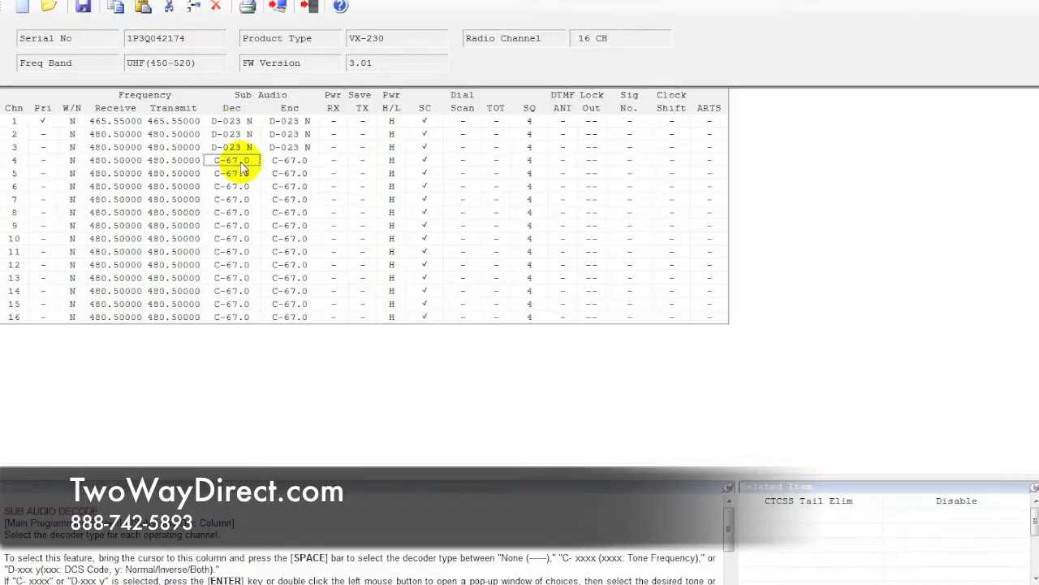
{"action": "double_click", "coordinate": [235, 161]}
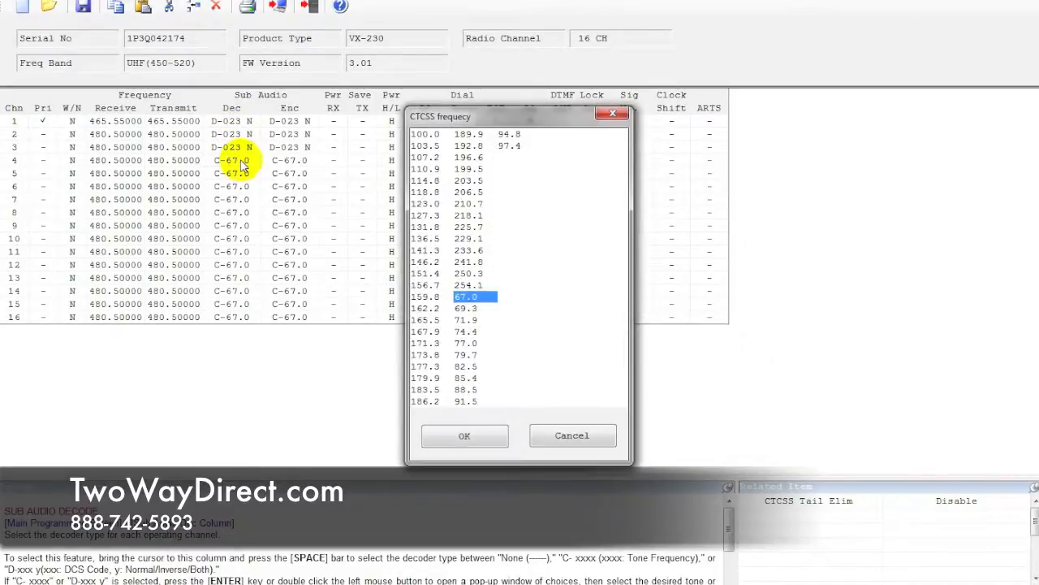
{"action": "mouse_move", "coordinate": [520, 111]}
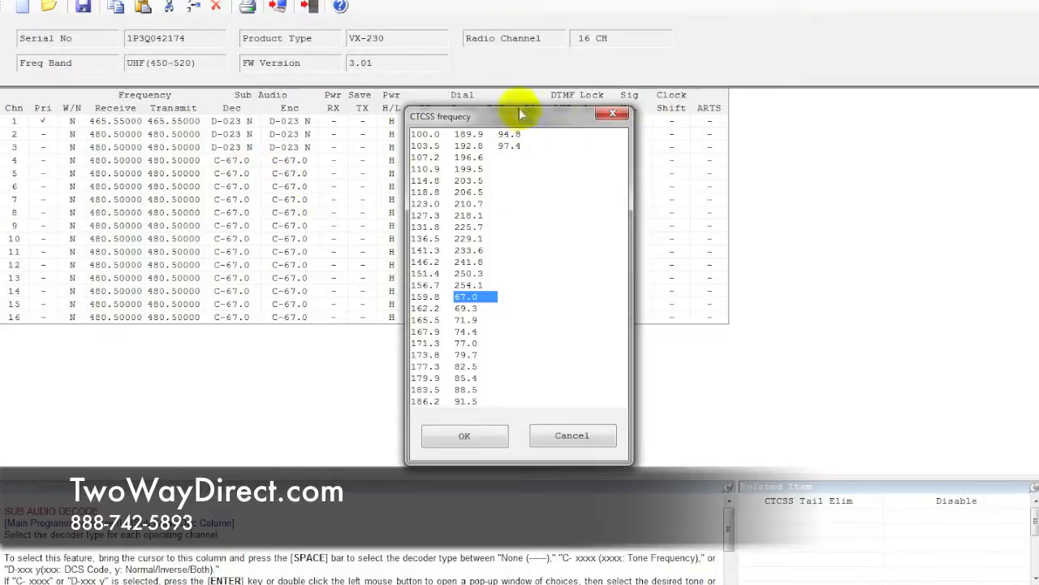
{"action": "left_click", "coordinate": [464, 436]}
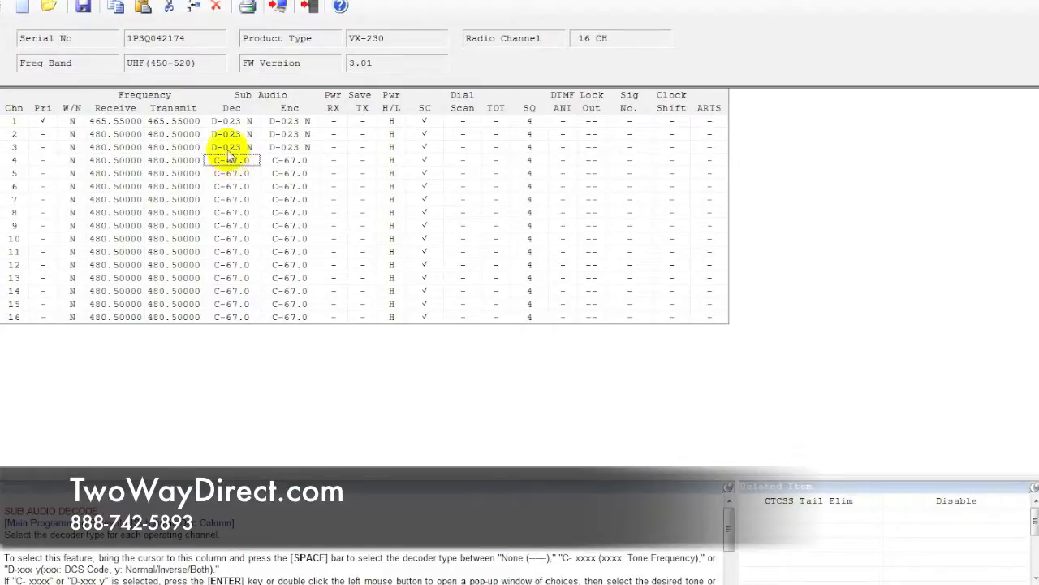
{"action": "left_click", "coordinate": [234, 161]}
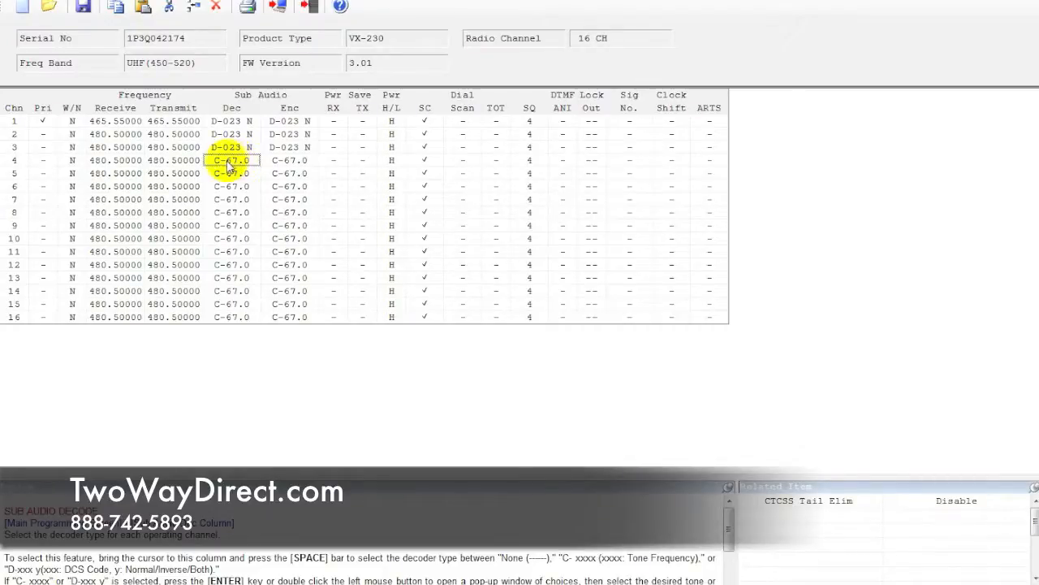
{"action": "double_click", "coordinate": [230, 161]}
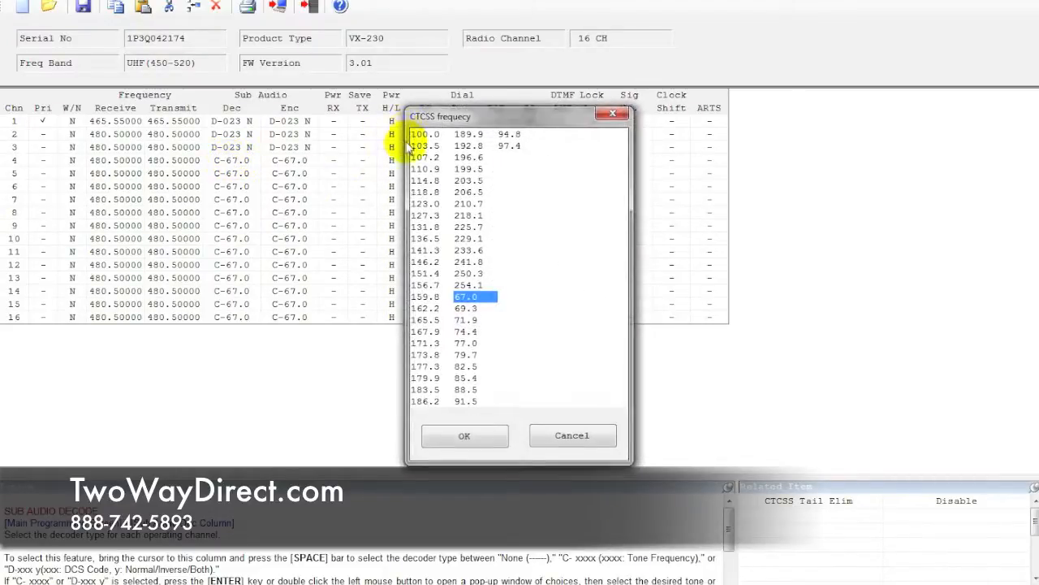
{"action": "mouse_move", "coordinate": [484, 334]}
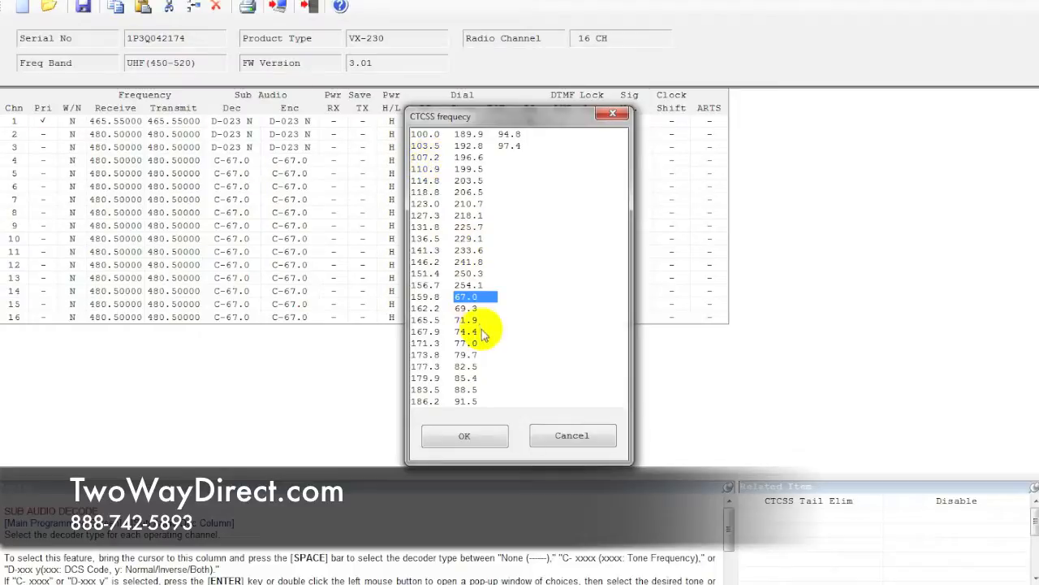
{"action": "left_click", "coordinate": [464, 436]}
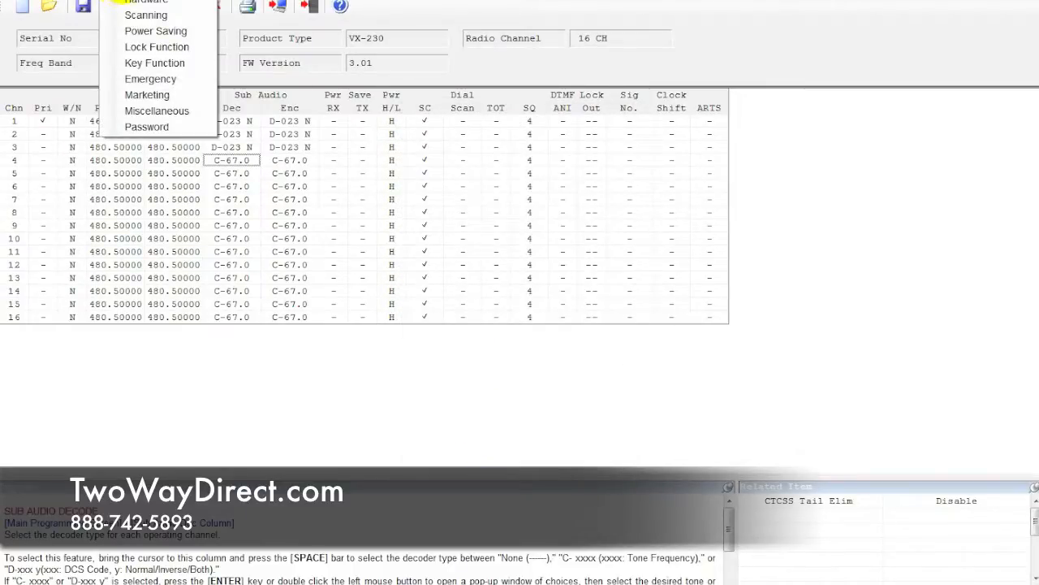
{"action": "mouse_move", "coordinate": [154, 64]}
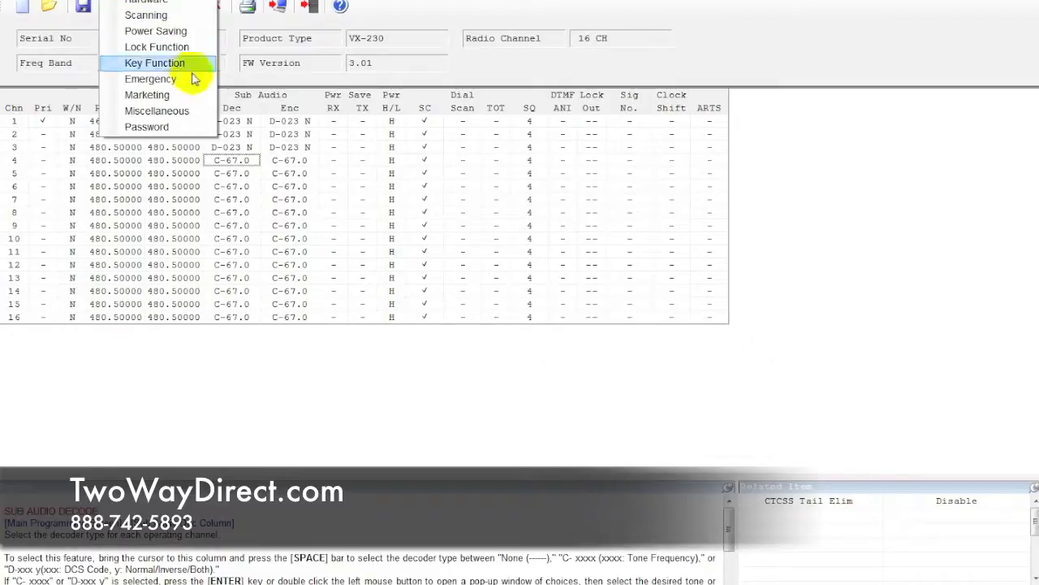
{"action": "mouse_move", "coordinate": [182, 110]}
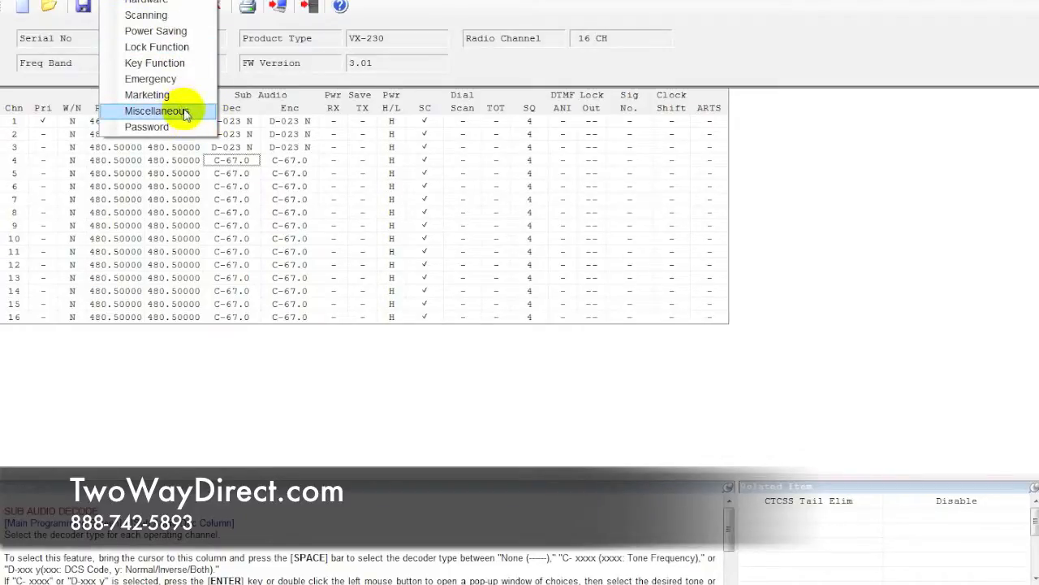
Step: Set CTCSS Tail Elim to 180 deg in Common Miscellaneous and confirm with OK
{"action": "left_click", "coordinate": [156, 110]}
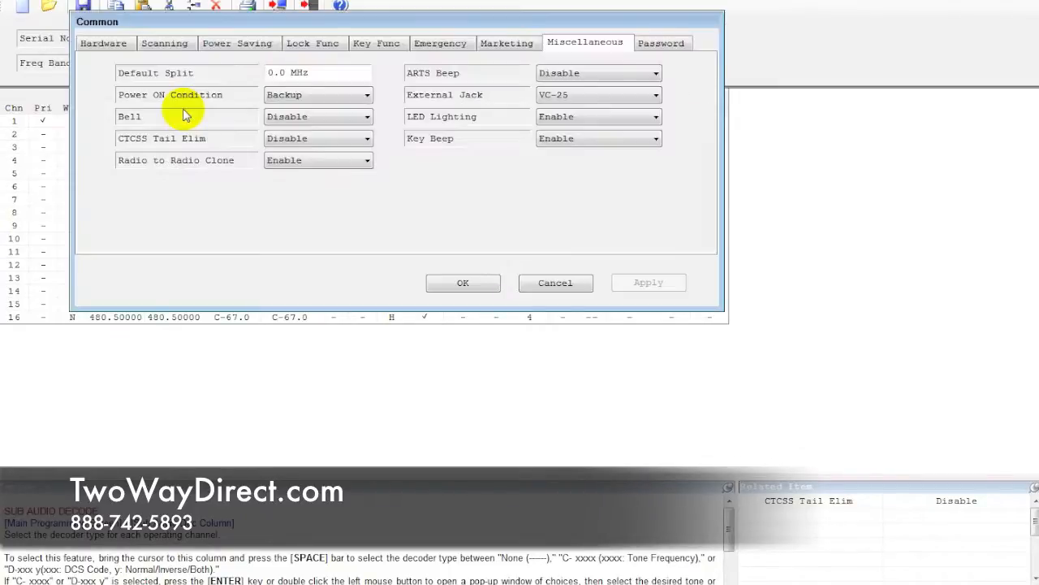
{"action": "mouse_move", "coordinate": [126, 149]}
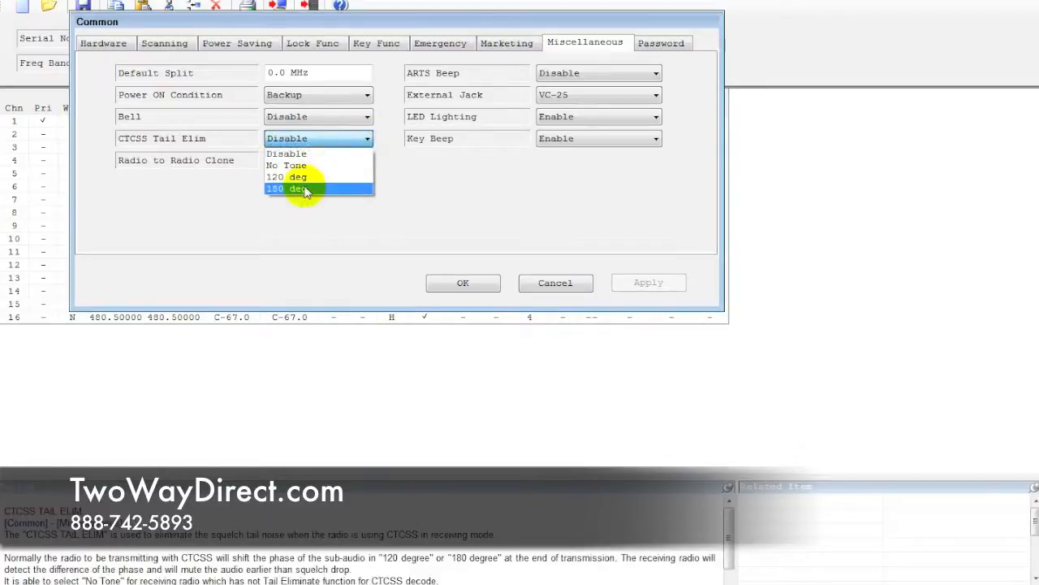
{"action": "left_click", "coordinate": [305, 189]}
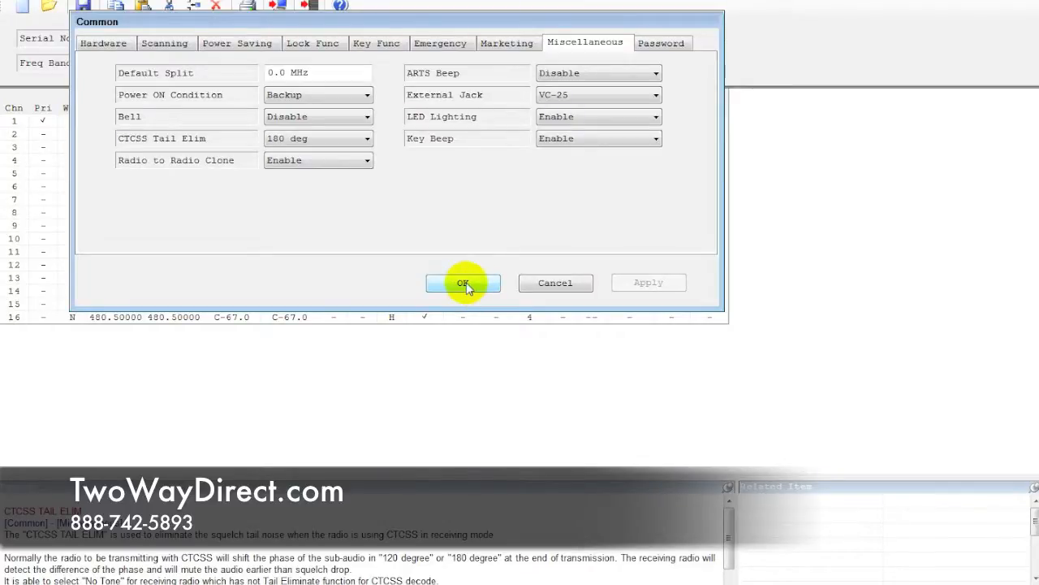
{"action": "left_click", "coordinate": [462, 283]}
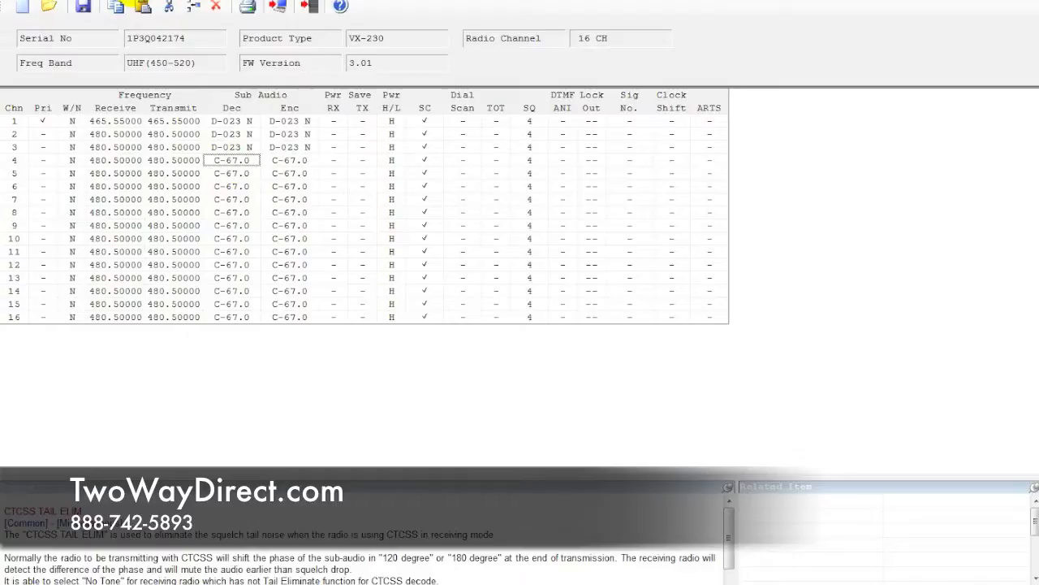
Step: Choose ABS as the Receive Save Mode in the Common Power Saving settings
{"action": "left_click", "coordinate": [122, 3]}
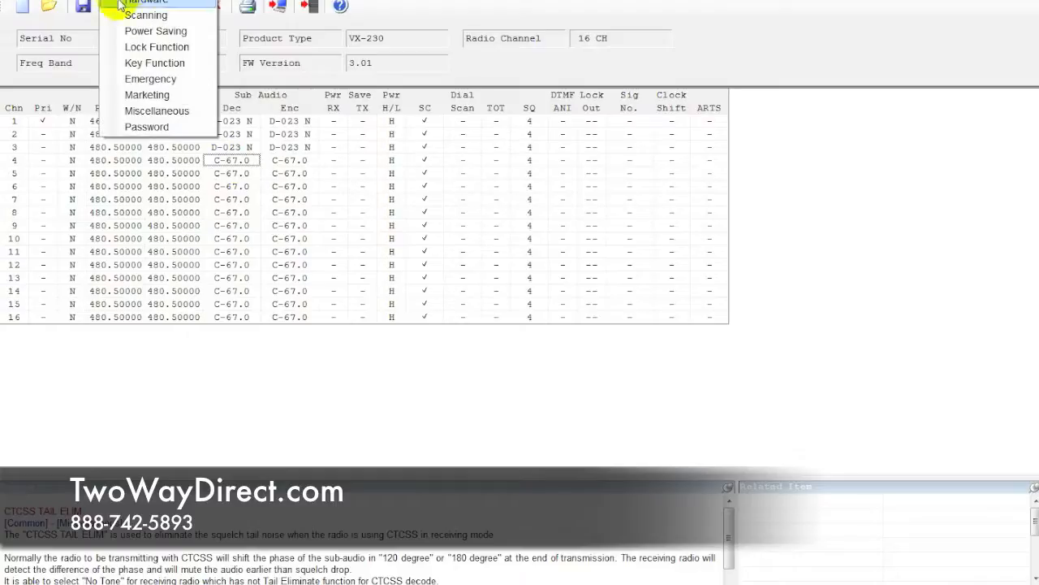
{"action": "mouse_move", "coordinate": [146, 16]}
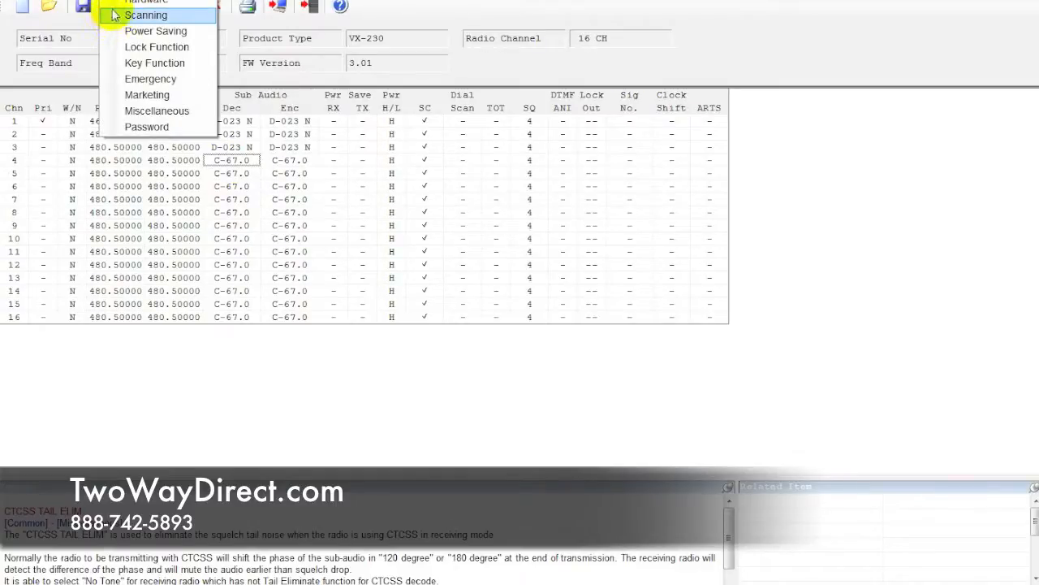
{"action": "left_click", "coordinate": [156, 31]}
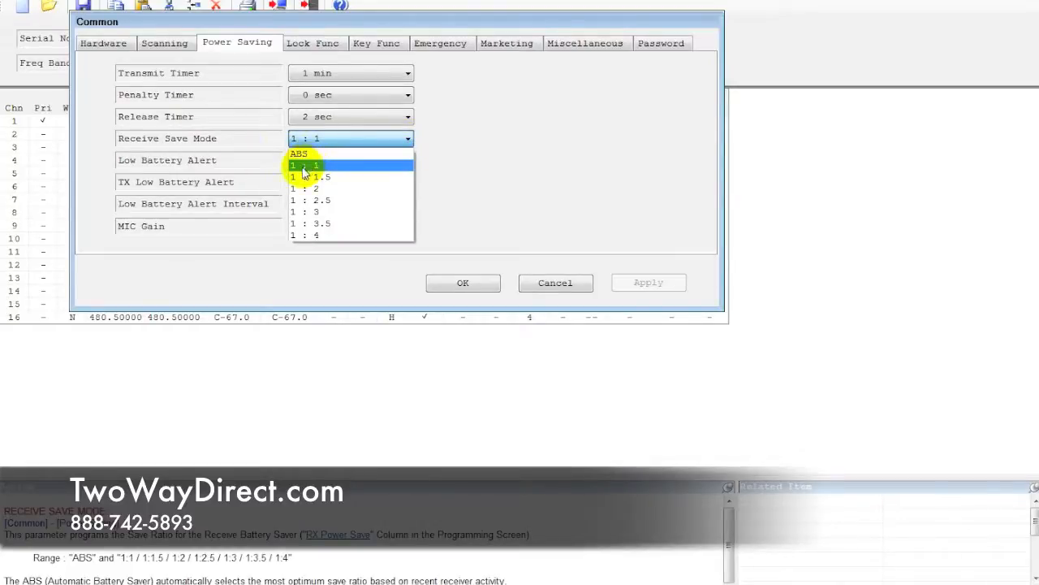
{"action": "mouse_move", "coordinate": [302, 170]}
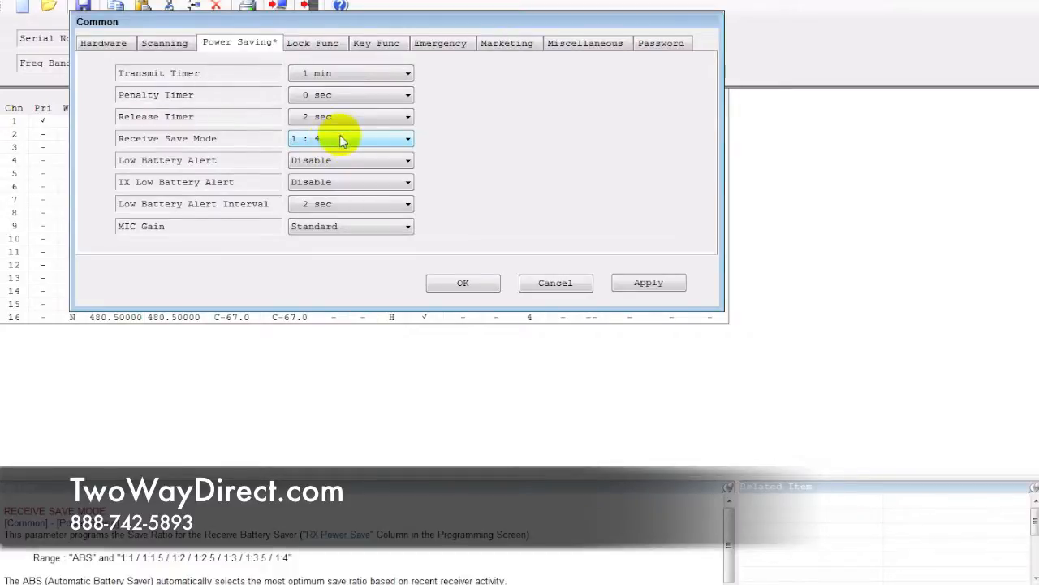
{"action": "left_click", "coordinate": [406, 138]}
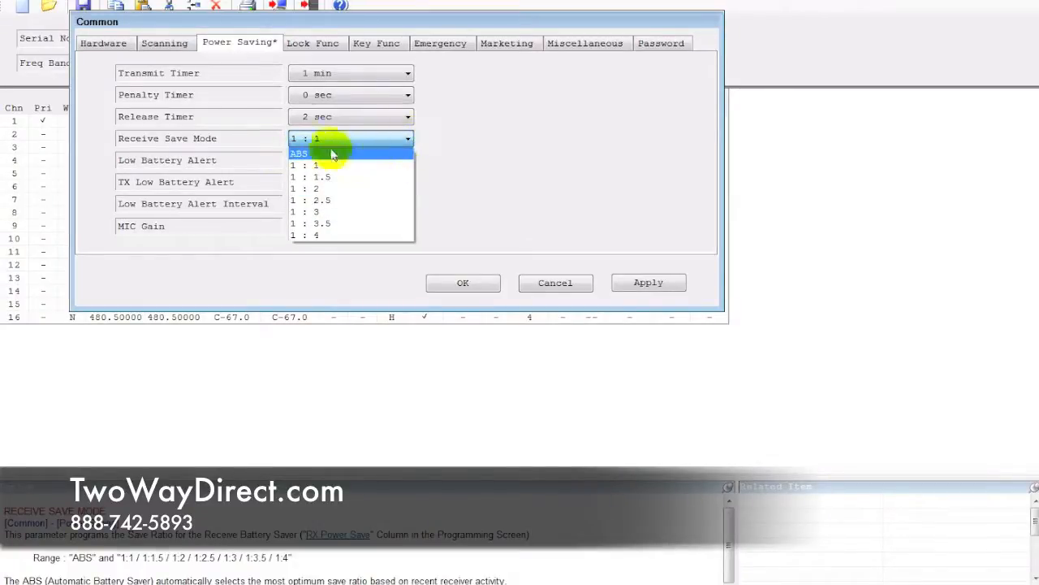
{"action": "left_click", "coordinate": [299, 153]}
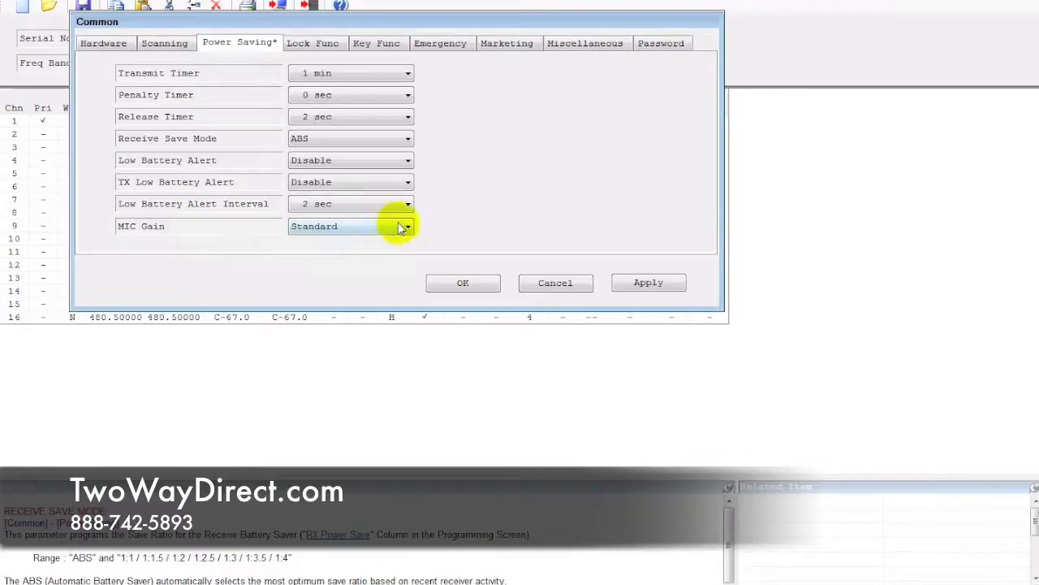
Step: Keep MIC Gain at +6 dB after reviewing the gain choices
{"action": "left_click", "coordinate": [406, 225]}
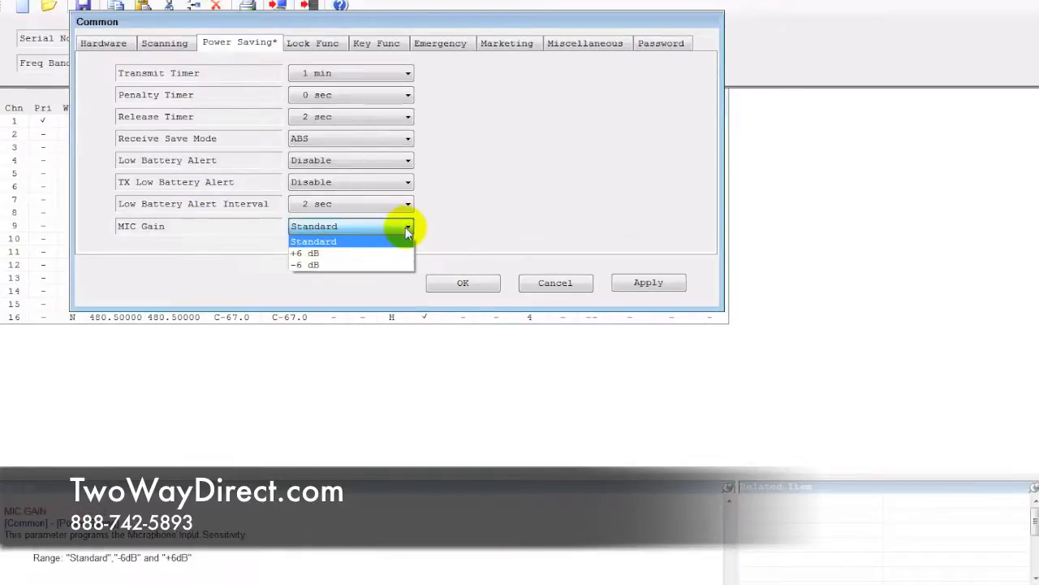
{"action": "left_click", "coordinate": [306, 253]}
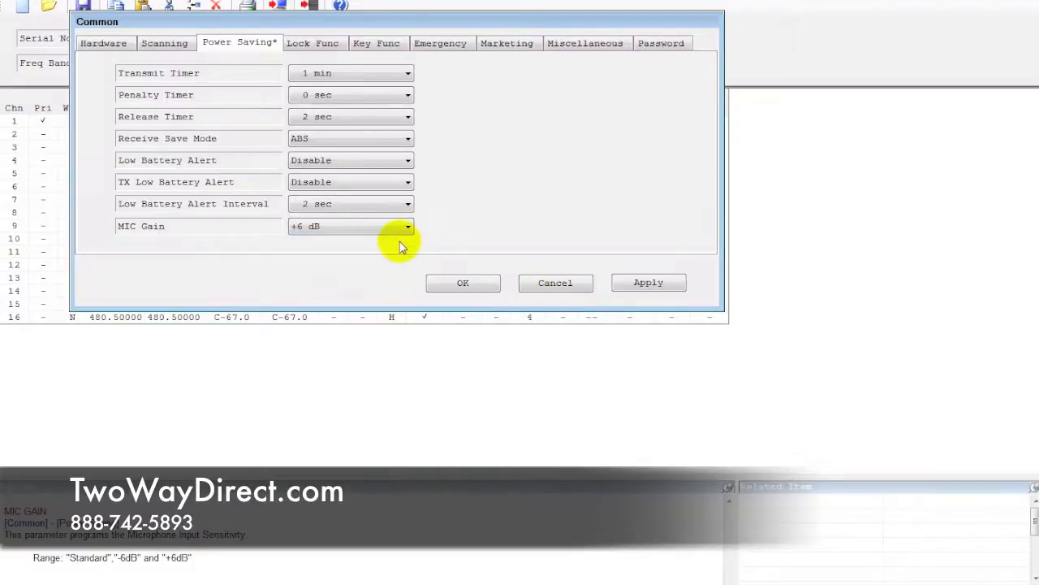
{"action": "left_click", "coordinate": [350, 226]}
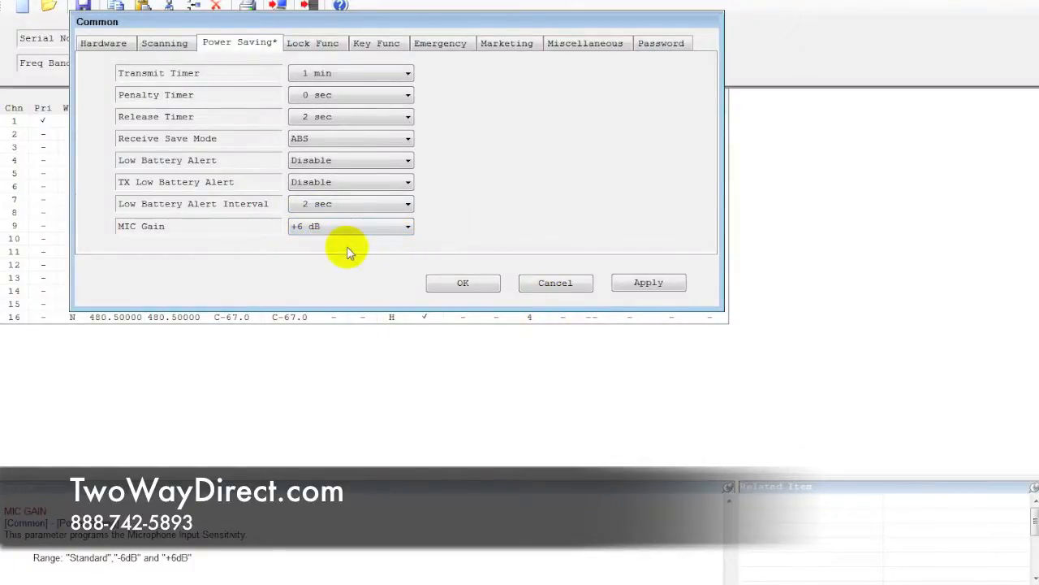
{"action": "mouse_move", "coordinate": [340, 262]}
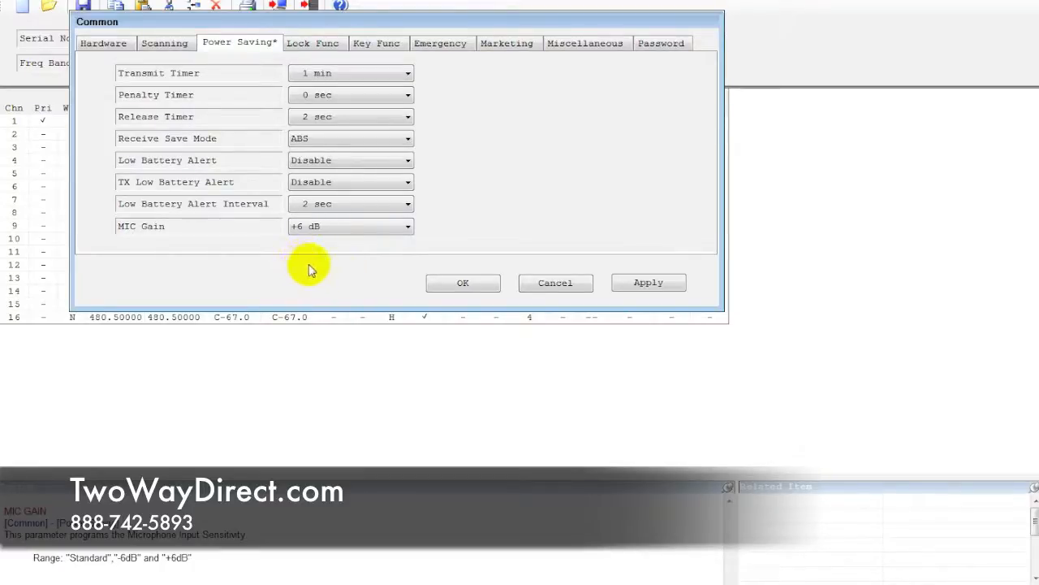
{"action": "mouse_move", "coordinate": [338, 253]}
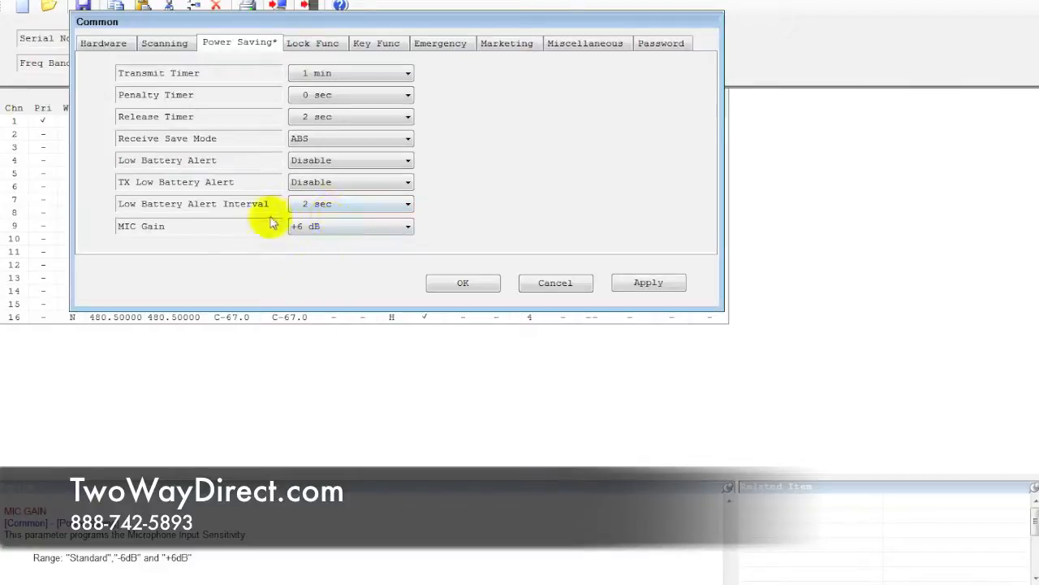
{"action": "left_click", "coordinate": [349, 225]}
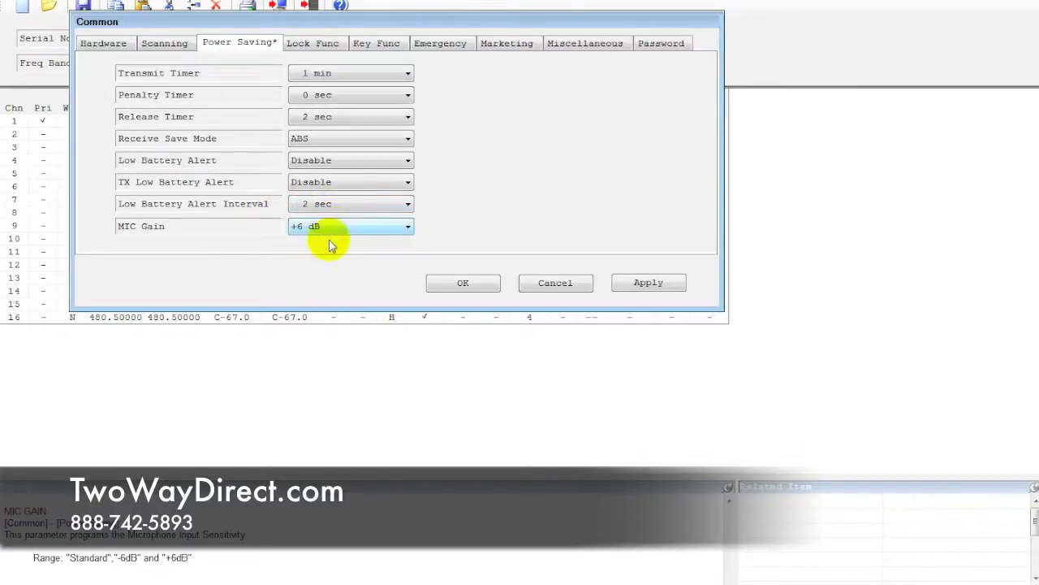
{"action": "mouse_move", "coordinate": [323, 250]}
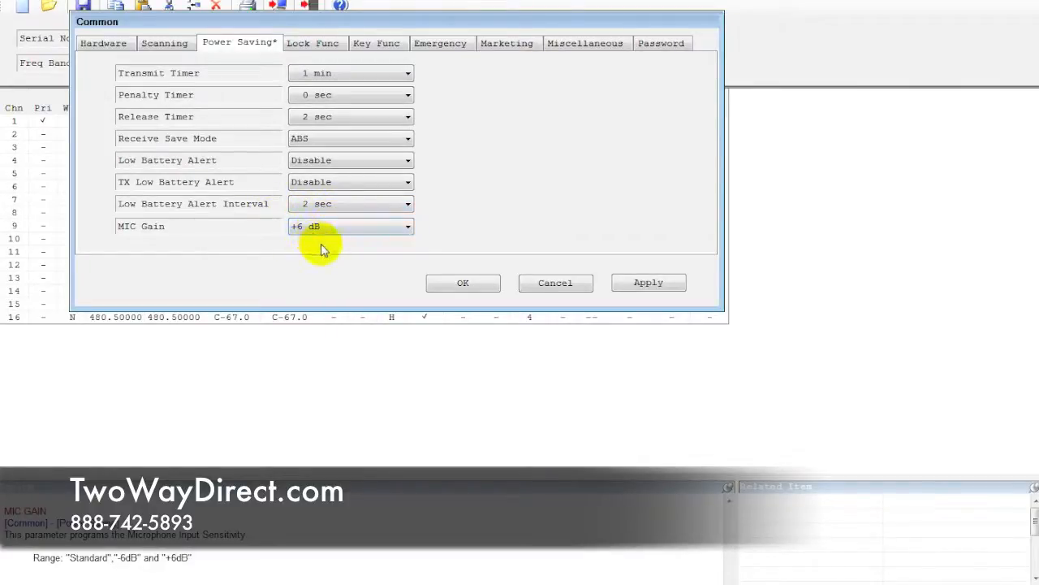
{"action": "mouse_move", "coordinate": [341, 253]}
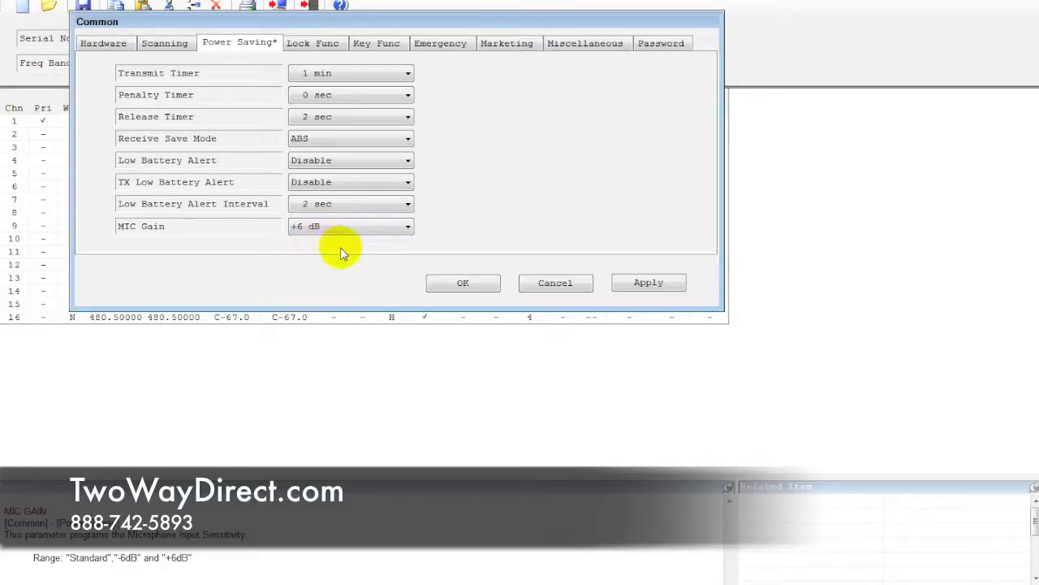
{"action": "mouse_move", "coordinate": [204, 252]}
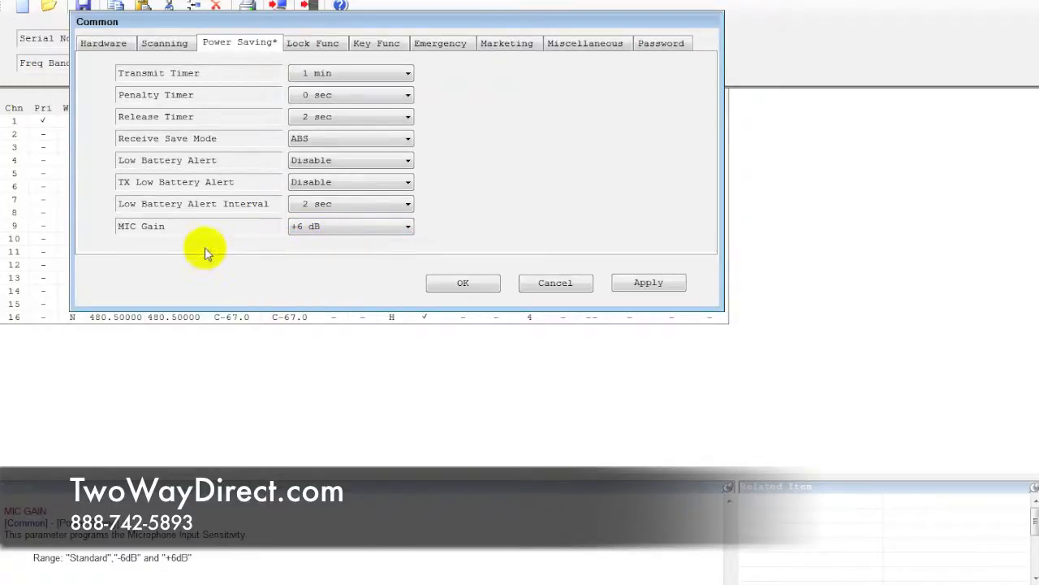
{"action": "mouse_move", "coordinate": [172, 225]}
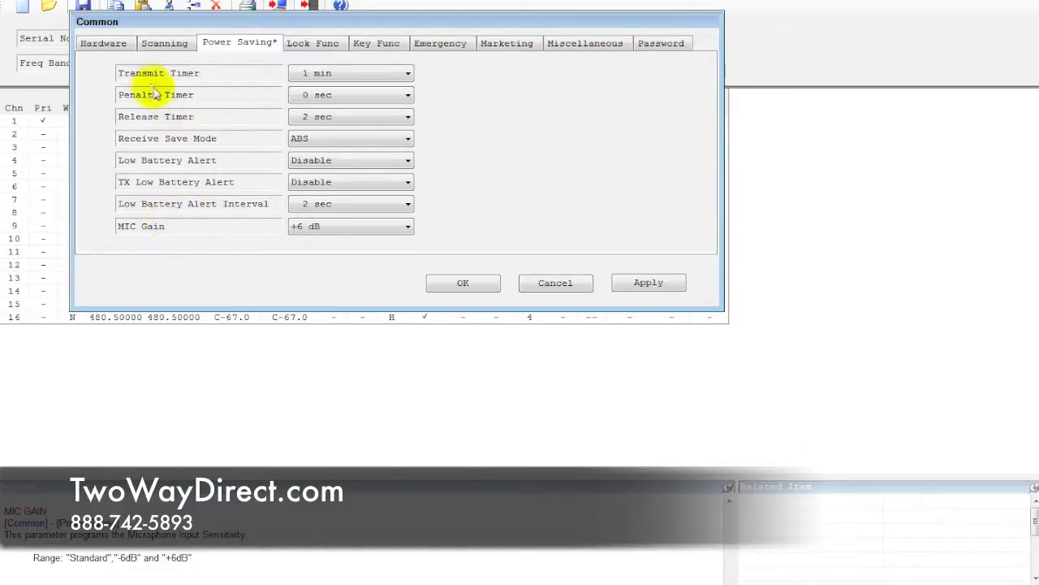
Step: Review the Scanning settings' Scan Resume Time2 and Priority Check choices without changes
{"action": "left_click", "coordinate": [164, 42]}
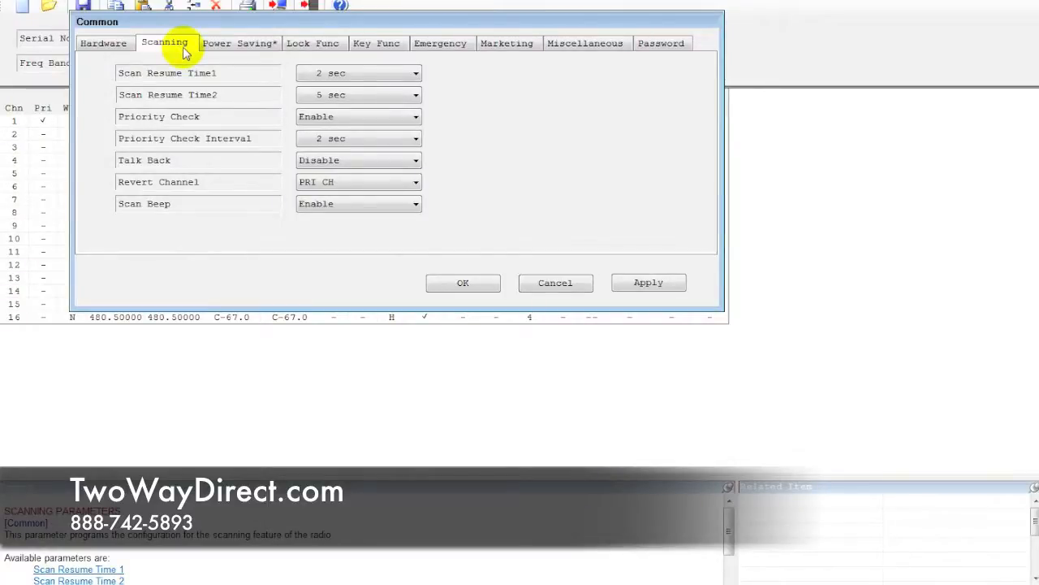
{"action": "mouse_move", "coordinate": [233, 130]}
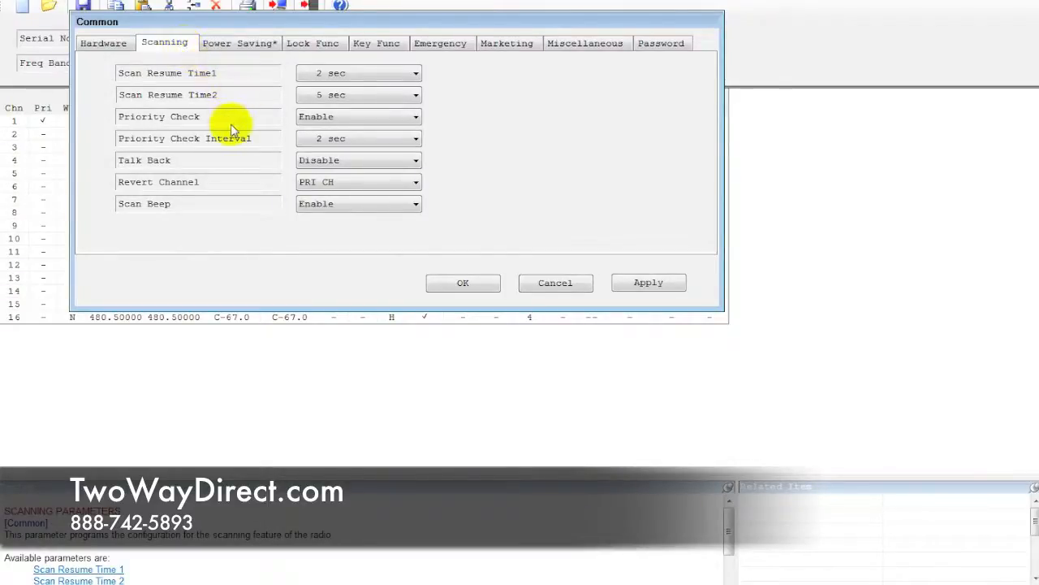
{"action": "mouse_move", "coordinate": [212, 143]}
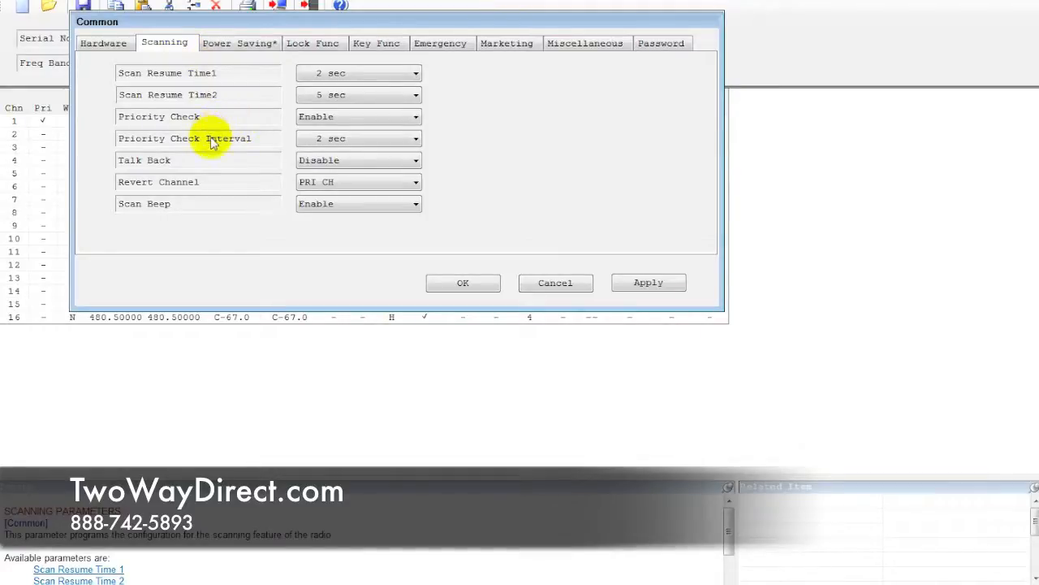
{"action": "mouse_move", "coordinate": [215, 153]}
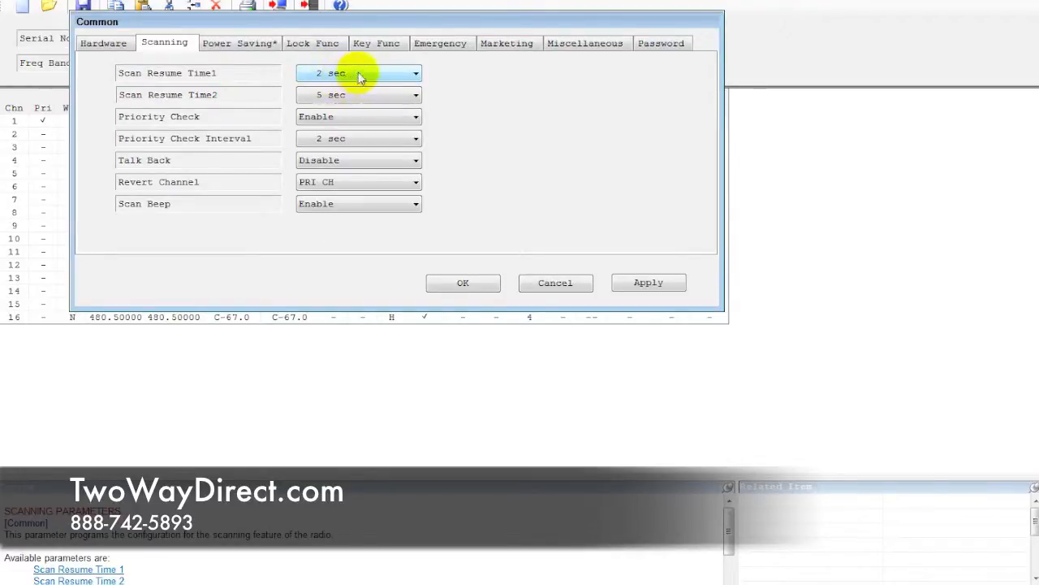
{"action": "mouse_move", "coordinate": [354, 88]}
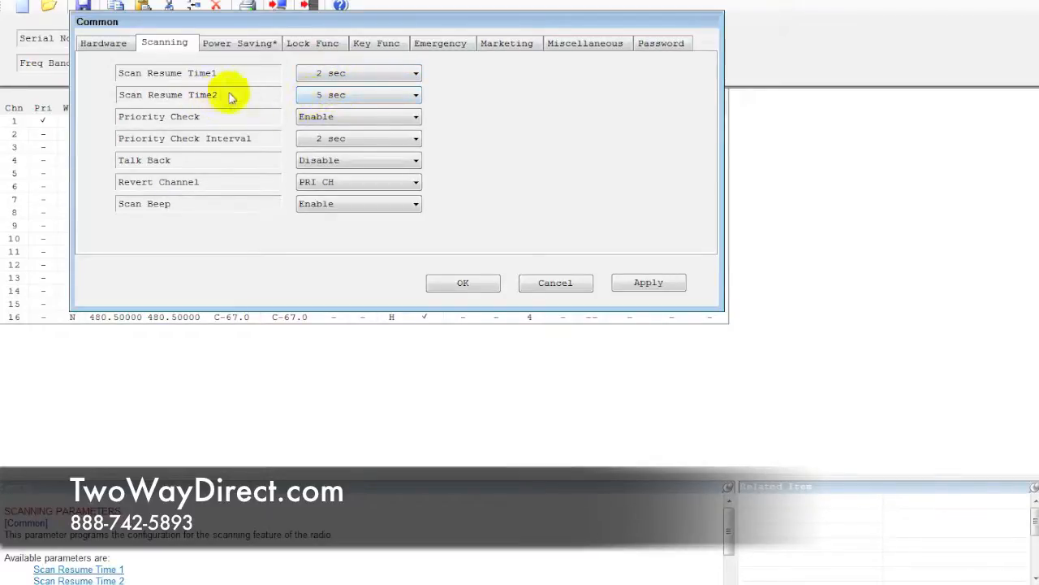
{"action": "left_click", "coordinate": [358, 95]}
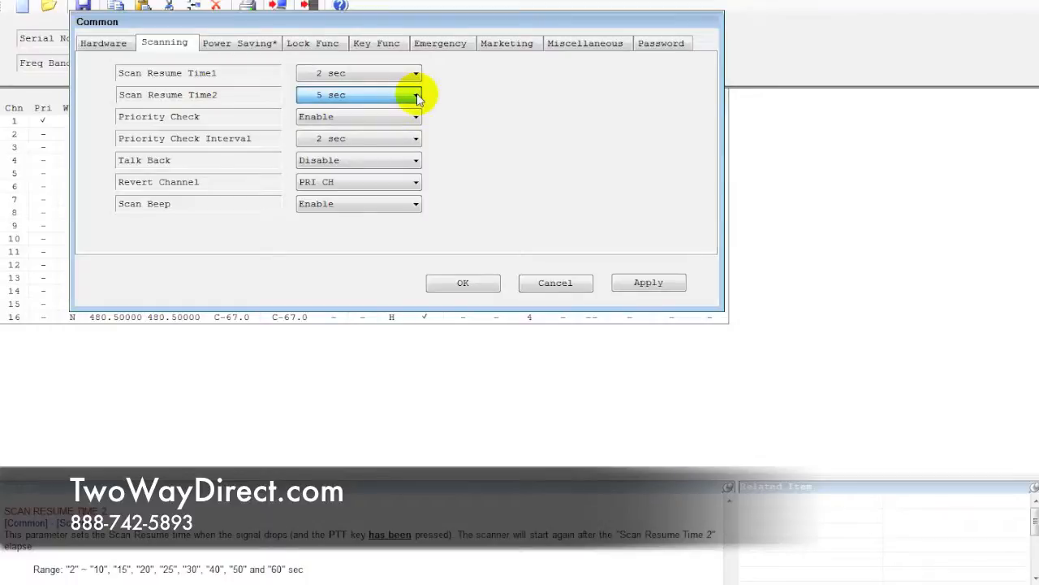
{"action": "mouse_move", "coordinate": [279, 94]}
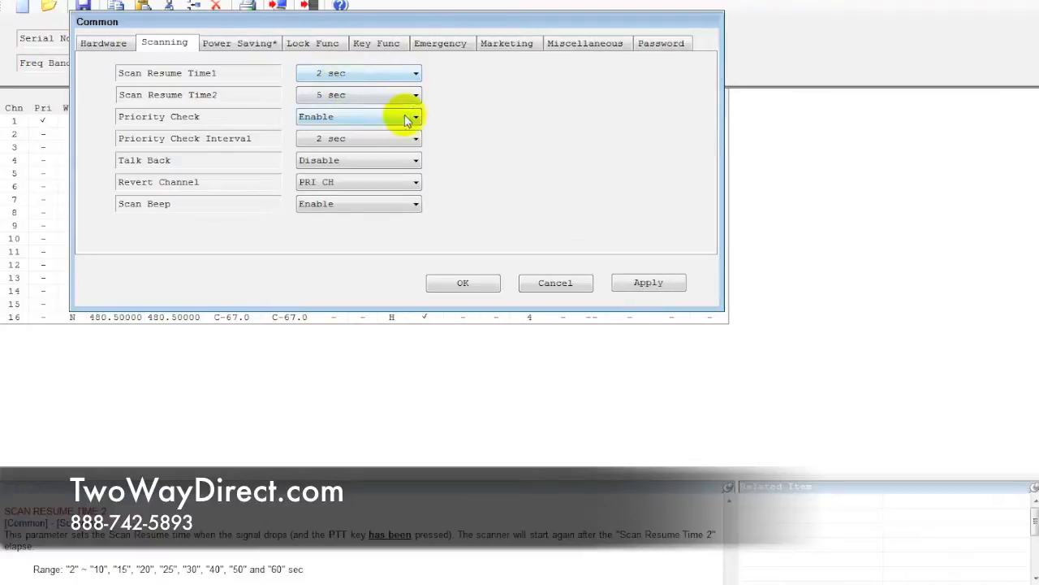
{"action": "left_click", "coordinate": [416, 117]}
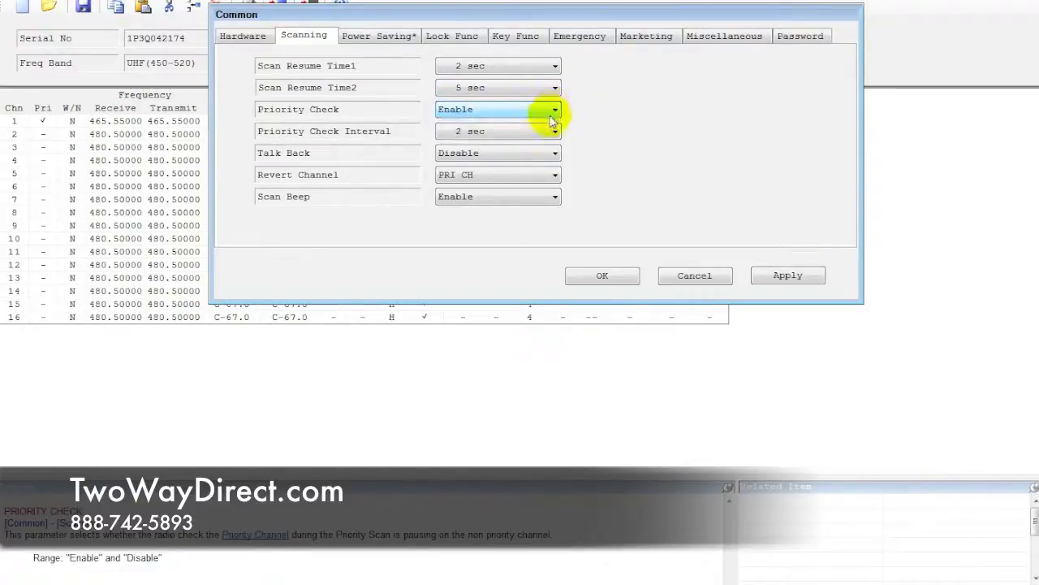
{"action": "mouse_move", "coordinate": [289, 133]}
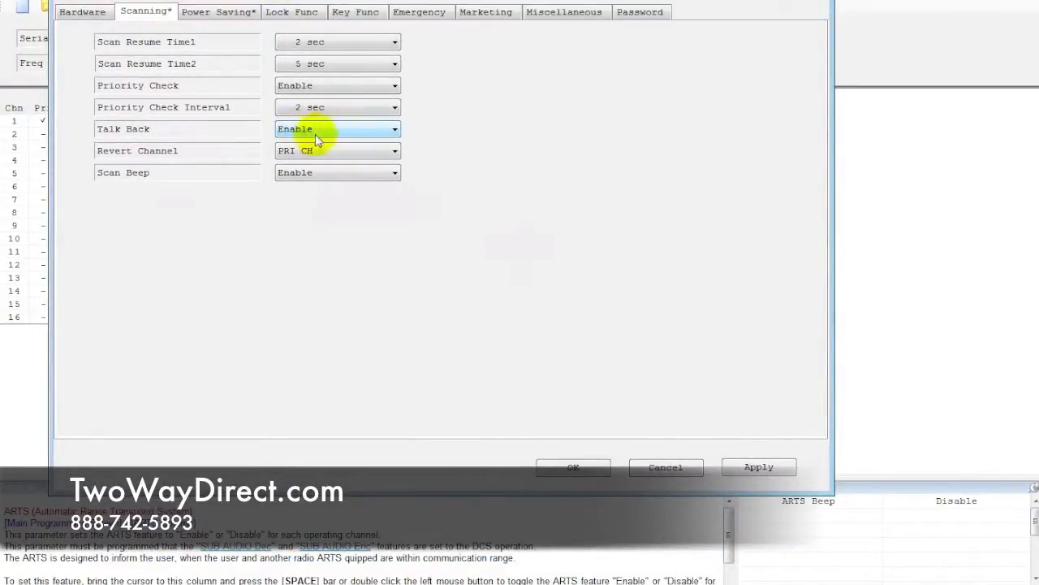
{"action": "mouse_move", "coordinate": [240, 199]}
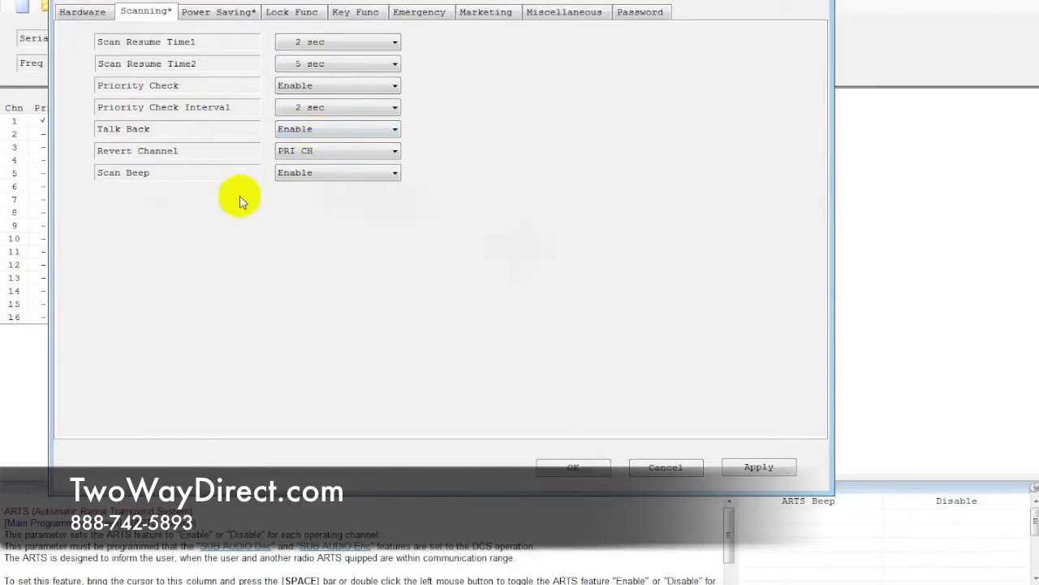
{"action": "mouse_move", "coordinate": [166, 155]}
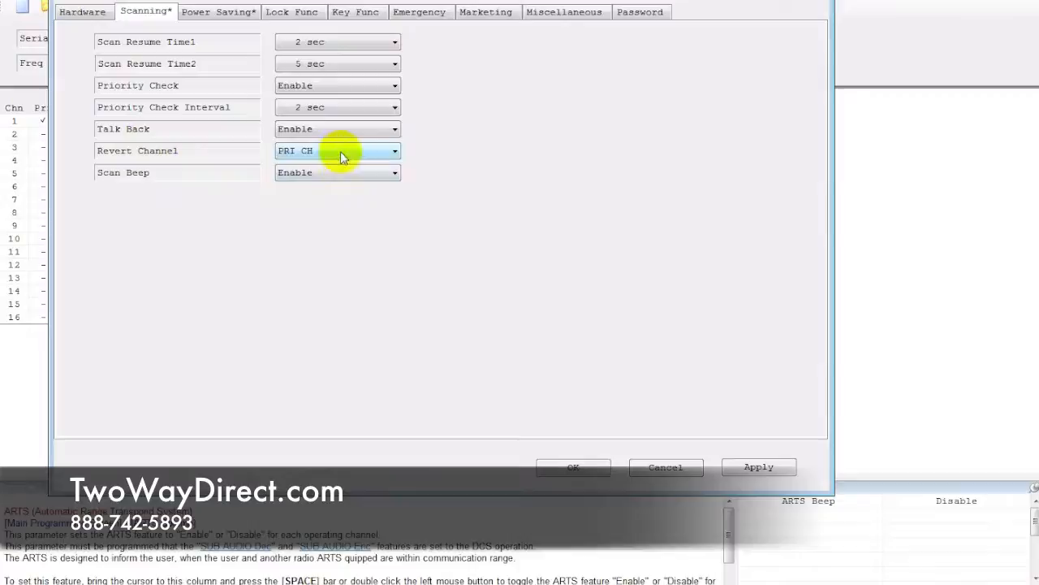
{"action": "mouse_move", "coordinate": [149, 177]}
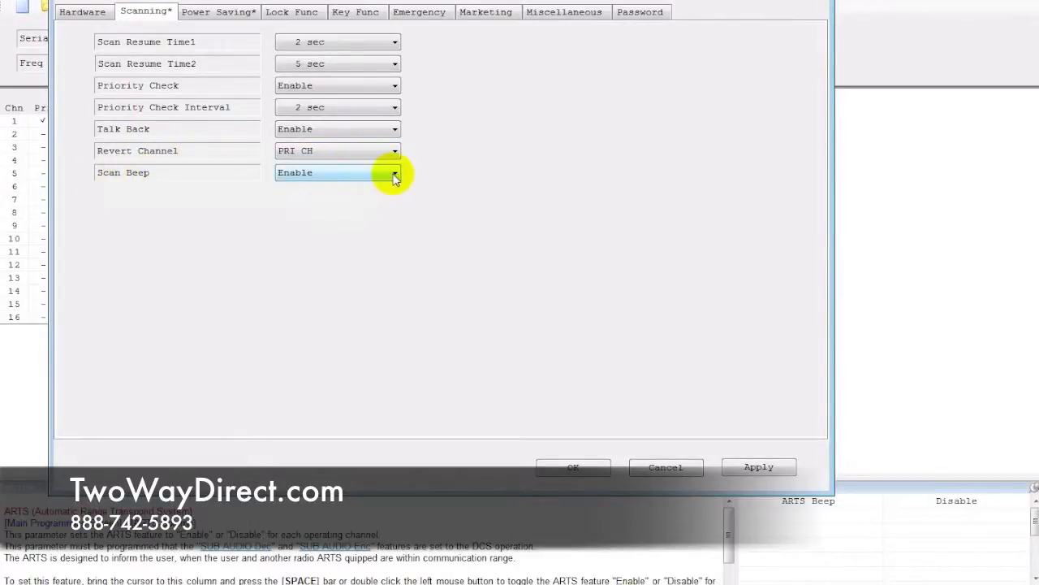
Step: Disable Scan Beep with Talk Back enabled and apply the scanning changes
{"action": "left_click", "coordinate": [396, 172]}
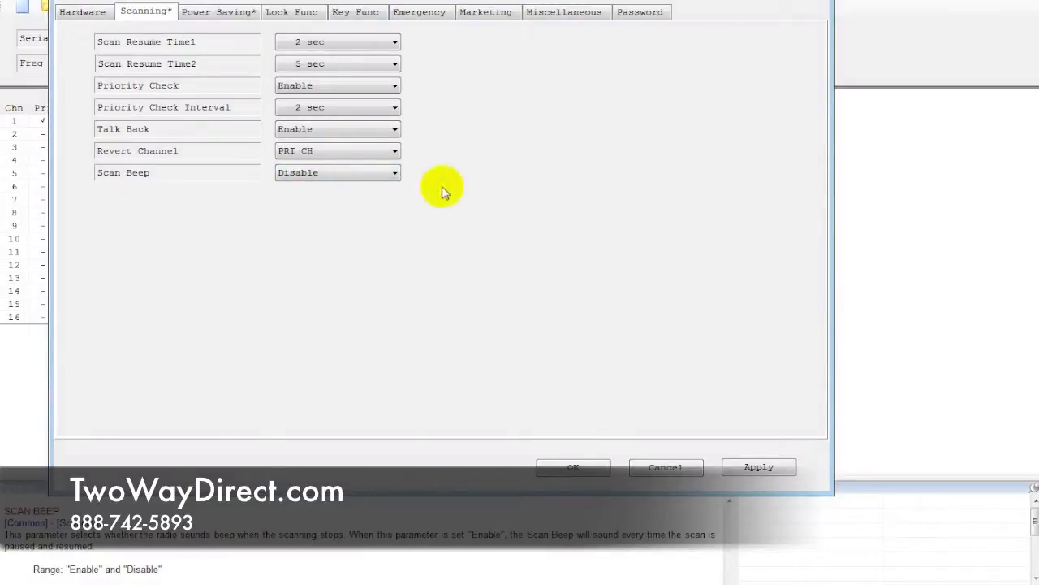
{"action": "mouse_move", "coordinate": [627, 413]}
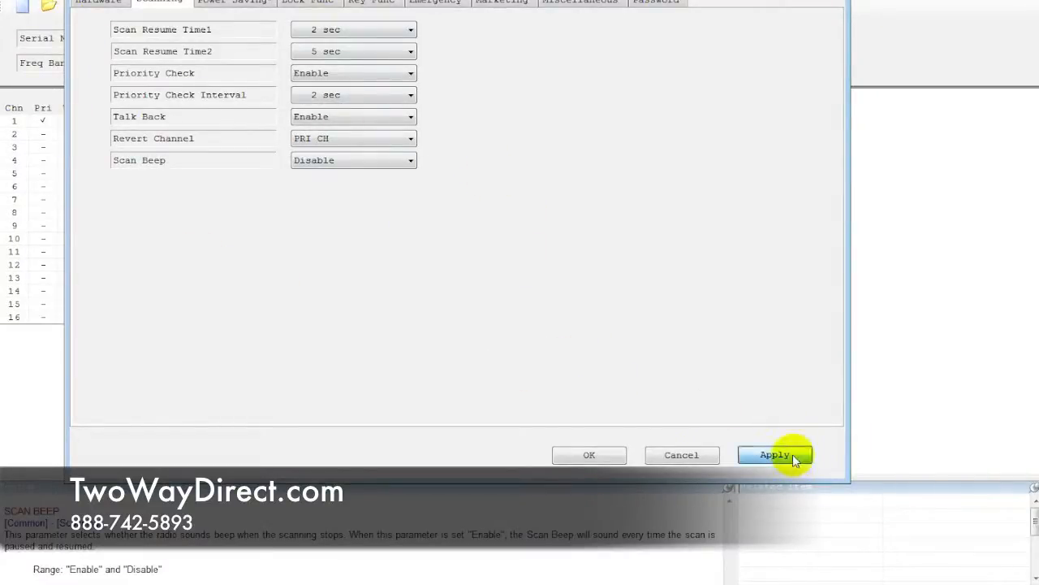
{"action": "left_click", "coordinate": [773, 455]}
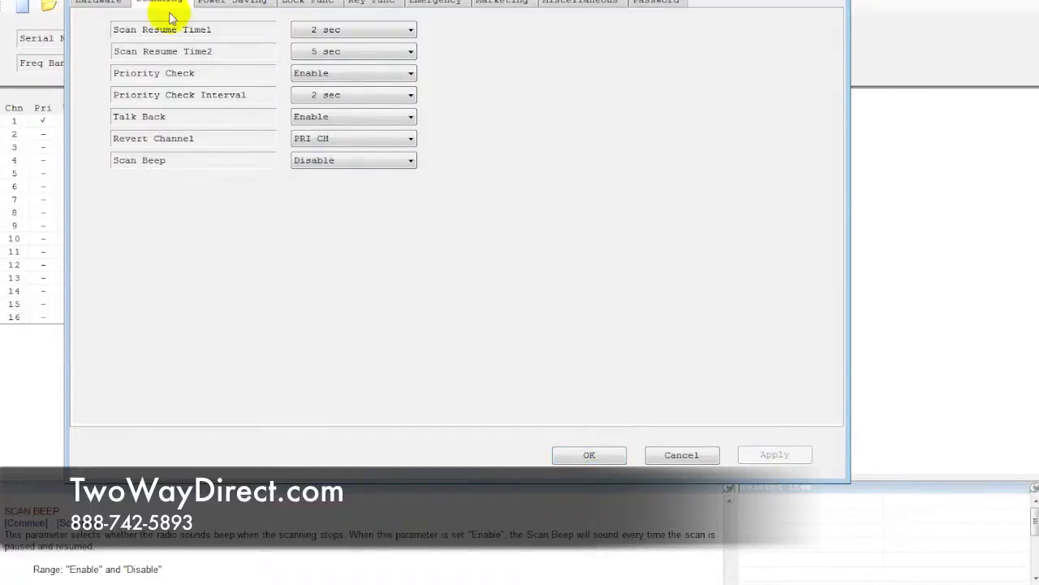
Step: Toggle PTT Lock to Enable and back to Disable in the Lock Func settings
{"action": "left_click", "coordinate": [307, 1]}
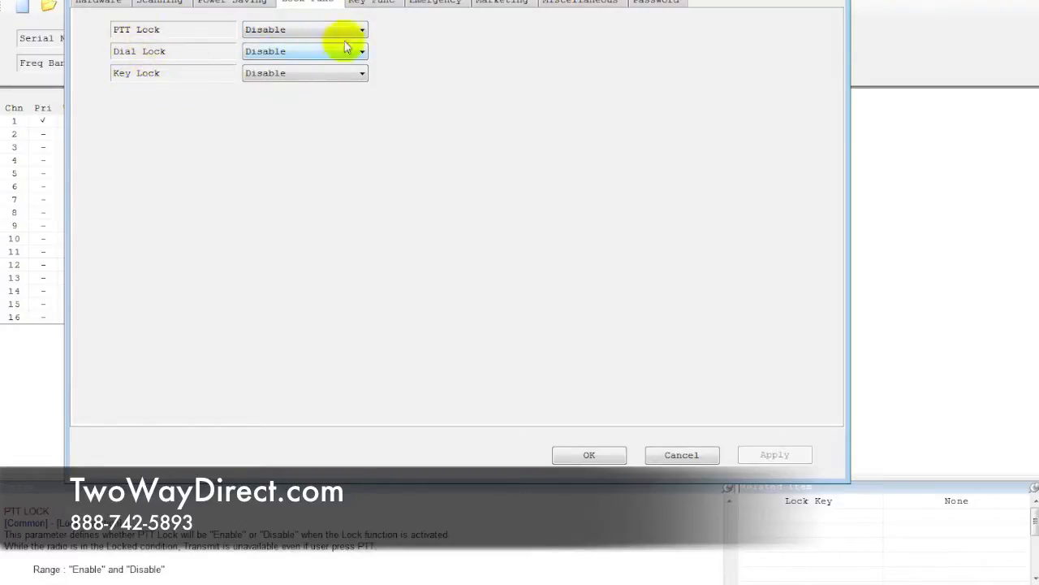
{"action": "mouse_move", "coordinate": [204, 193]}
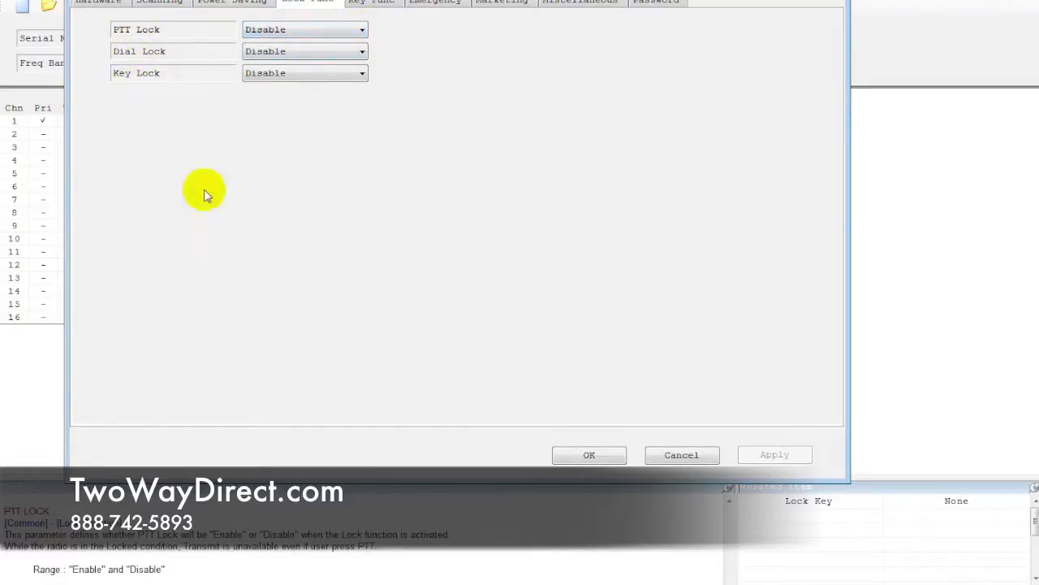
{"action": "mouse_move", "coordinate": [122, 39]}
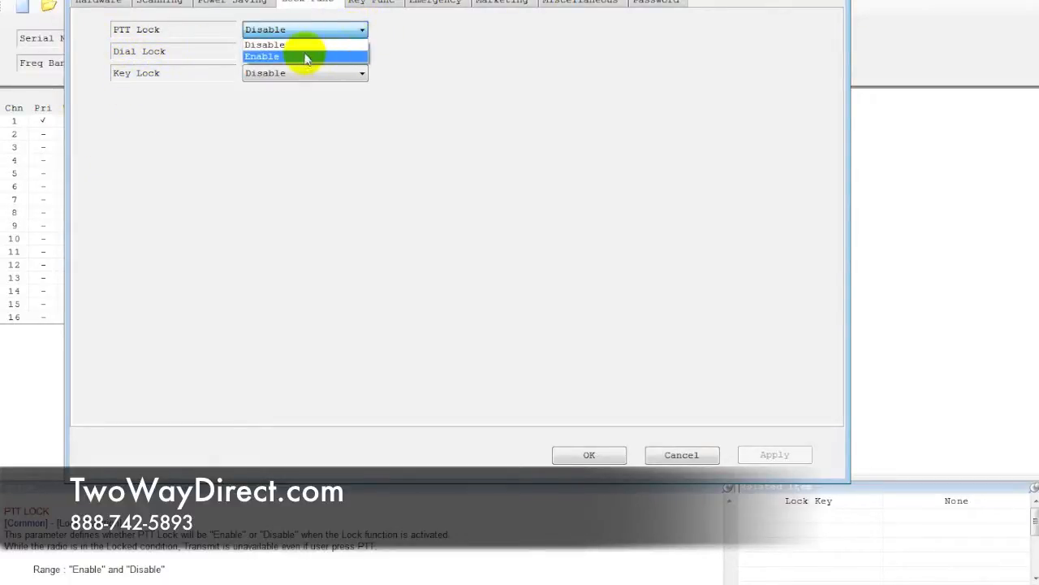
{"action": "left_click", "coordinate": [262, 55]}
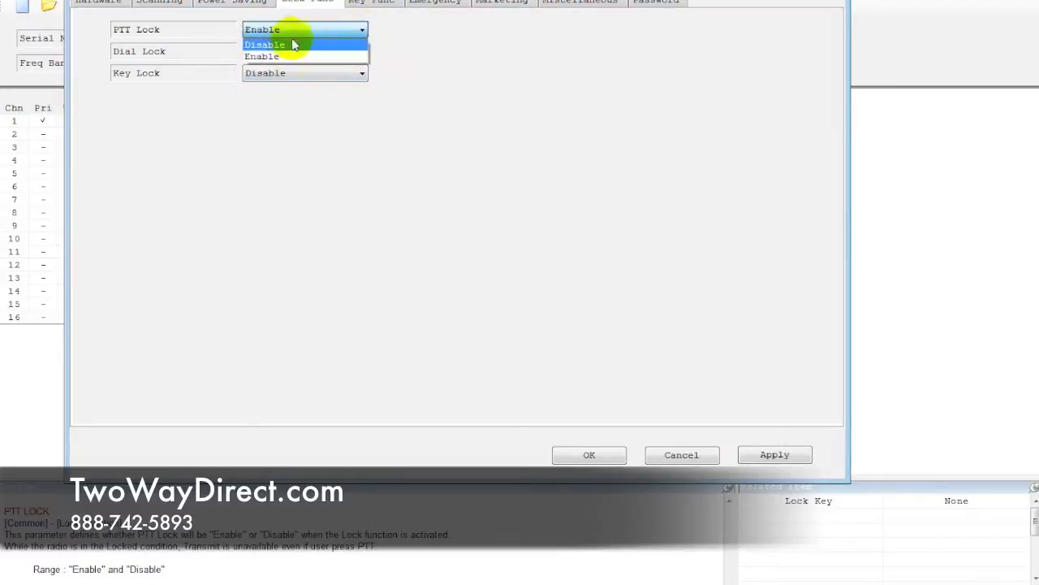
{"action": "left_click", "coordinate": [267, 46]}
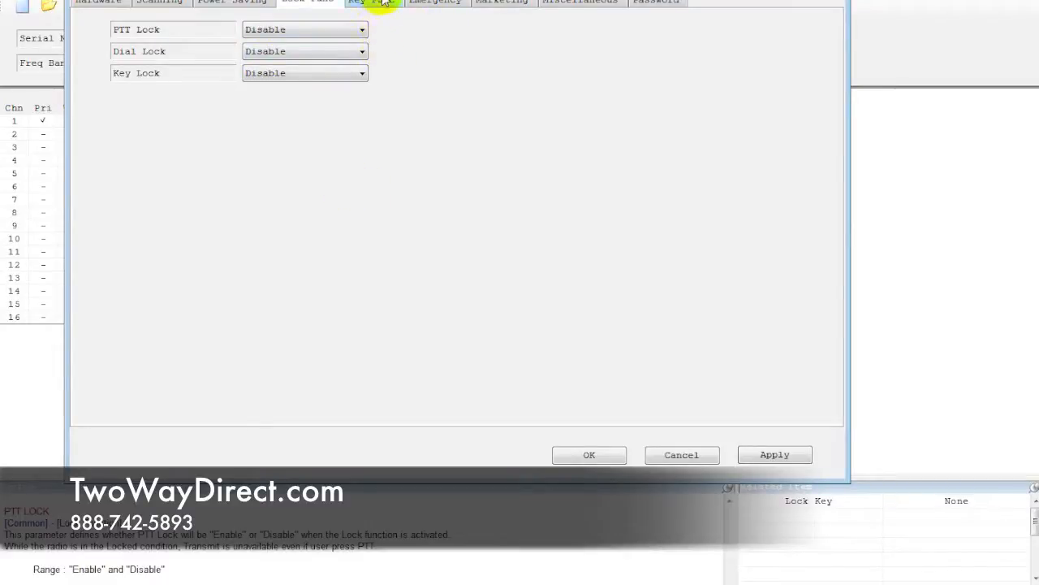
Step: Set Side1 (Press) to Scan in the Key Function settings
{"action": "left_click", "coordinate": [374, 1]}
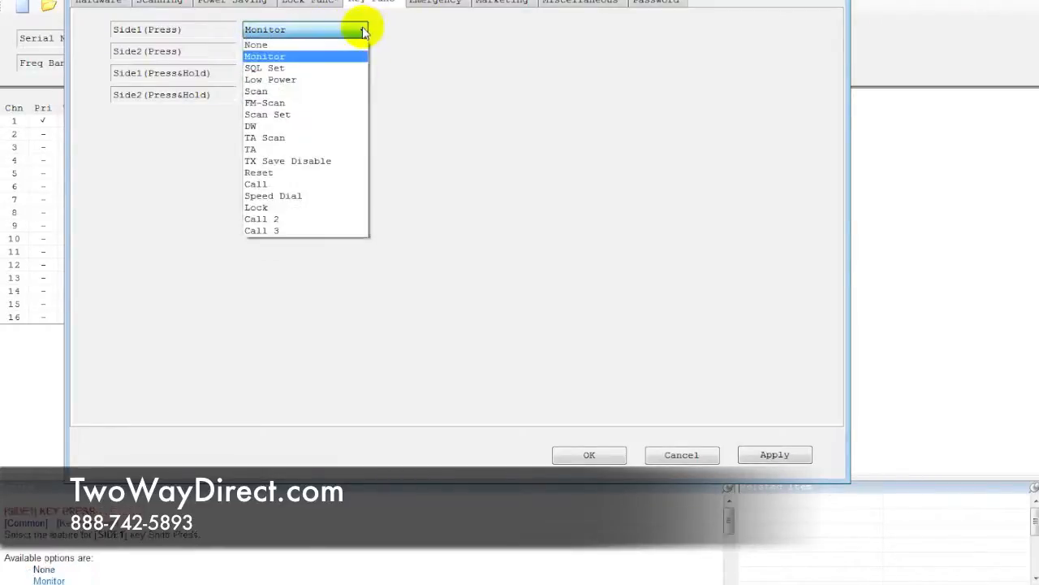
{"action": "mouse_move", "coordinate": [307, 102]}
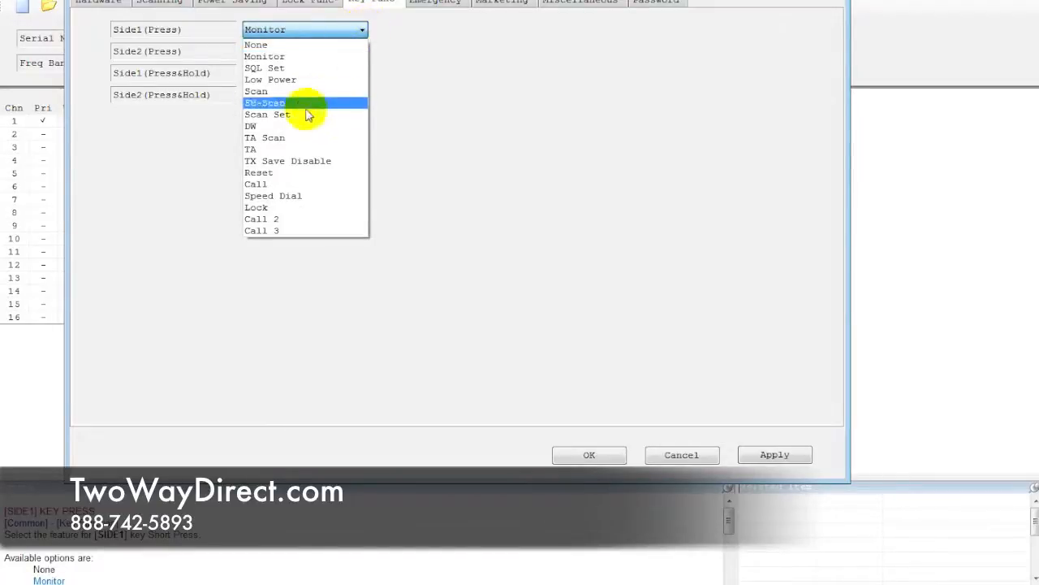
{"action": "mouse_move", "coordinate": [323, 208]}
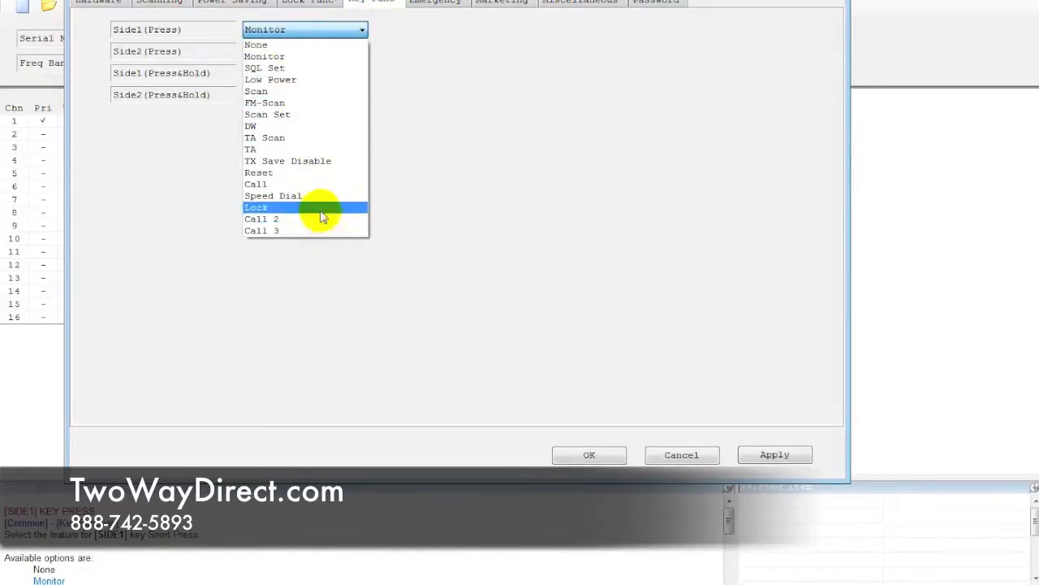
{"action": "mouse_move", "coordinate": [283, 78]}
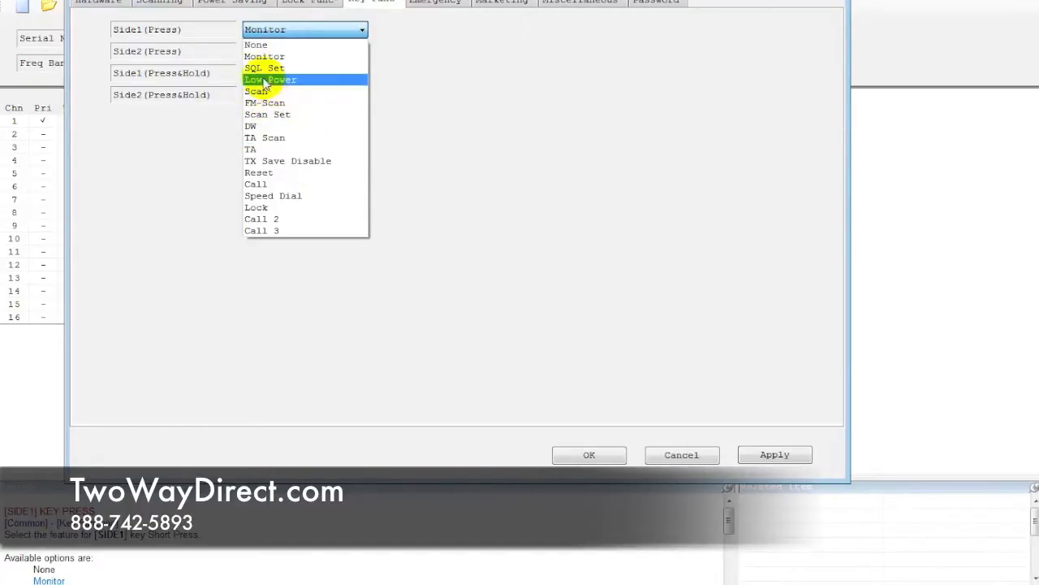
{"action": "mouse_move", "coordinate": [263, 55]}
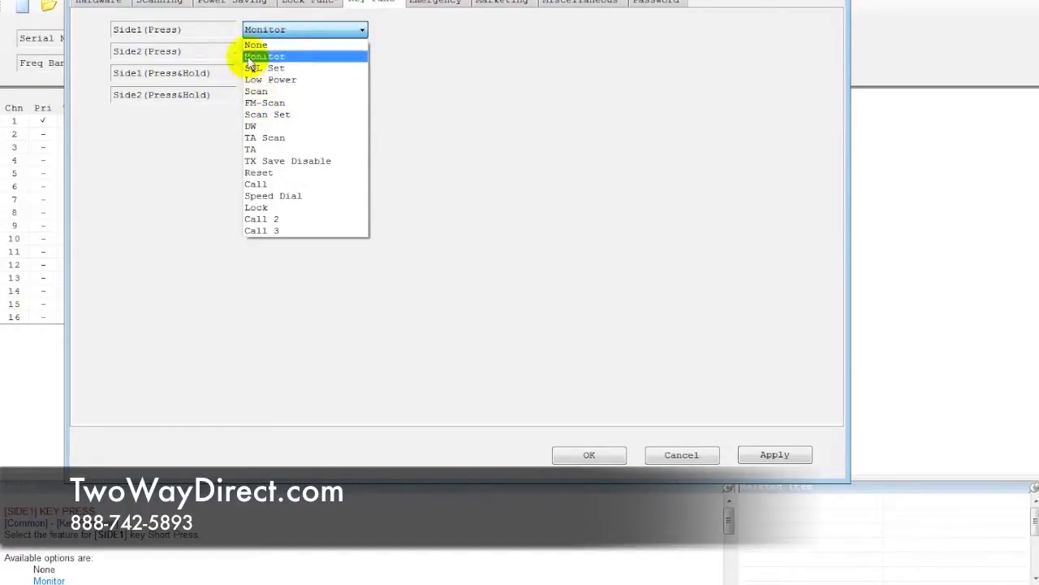
{"action": "mouse_move", "coordinate": [269, 78]}
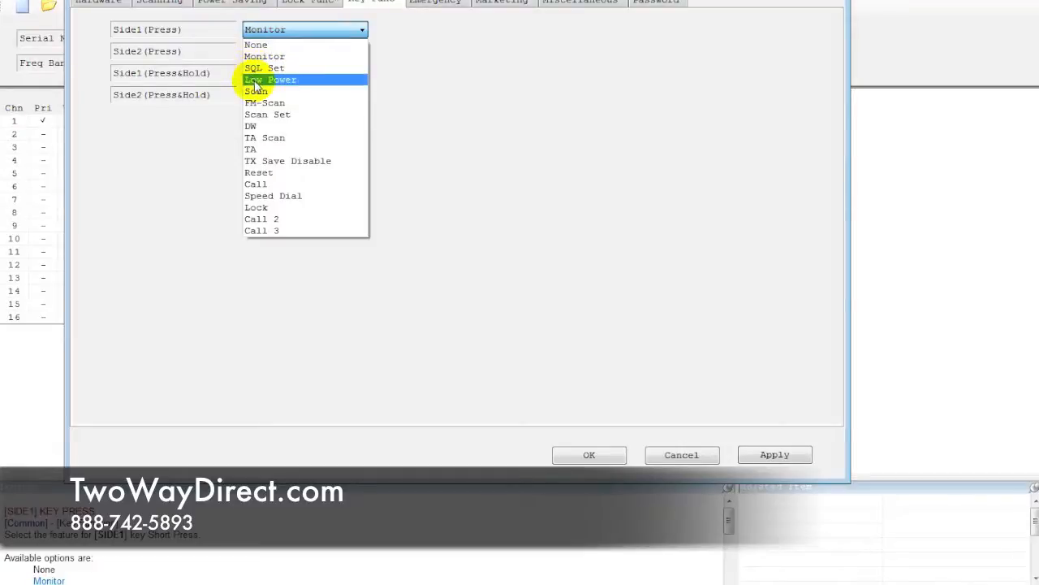
{"action": "mouse_move", "coordinate": [263, 91]}
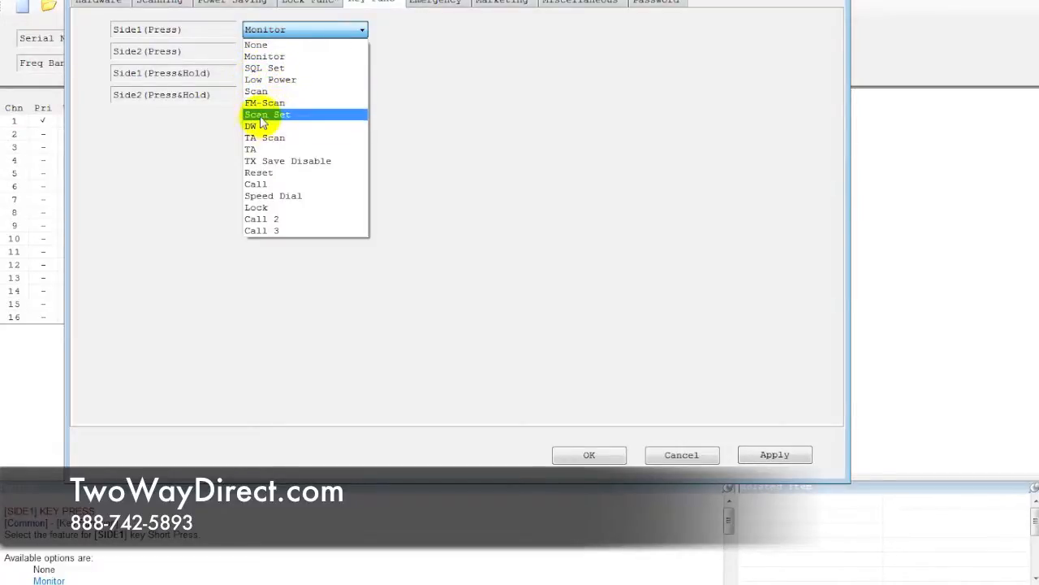
{"action": "mouse_move", "coordinate": [284, 136]}
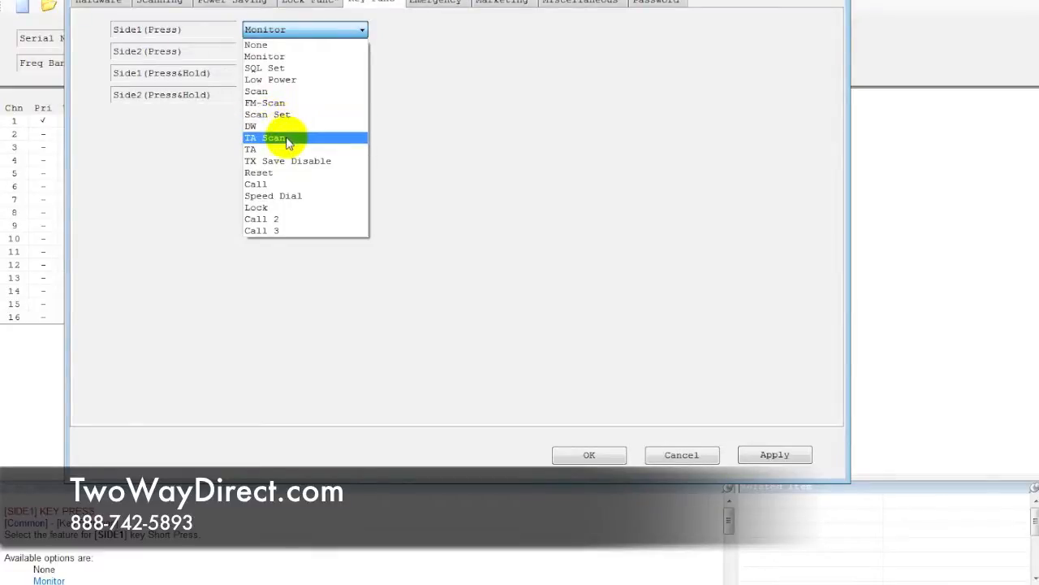
{"action": "mouse_move", "coordinate": [243, 161]}
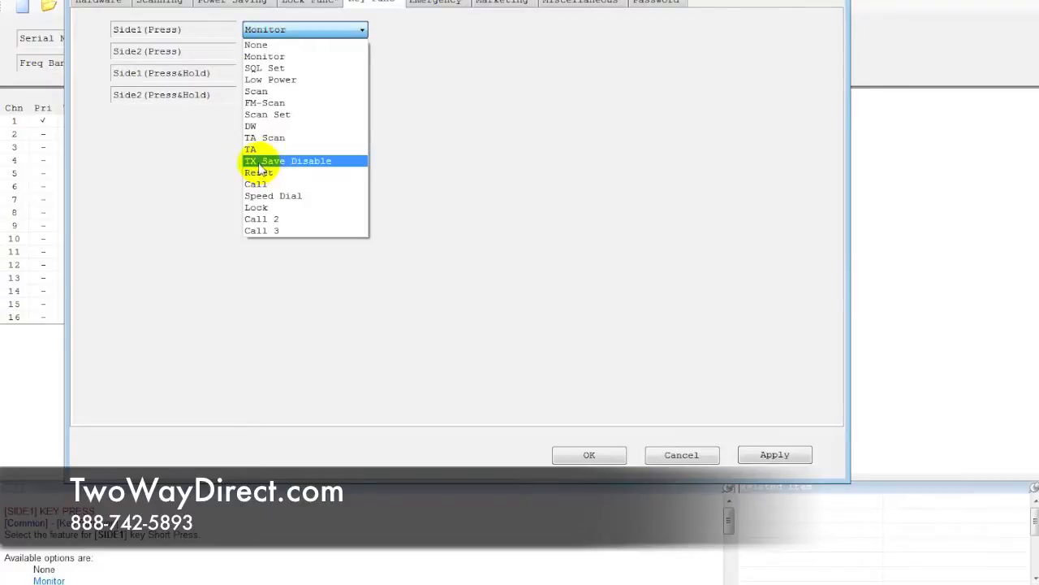
{"action": "mouse_move", "coordinate": [291, 185]}
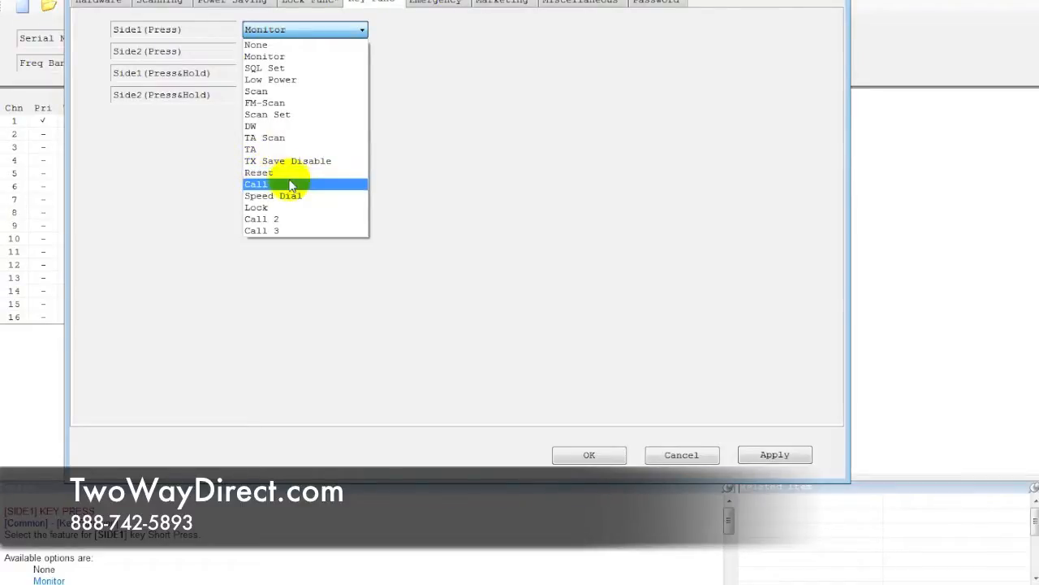
{"action": "mouse_move", "coordinate": [276, 187]}
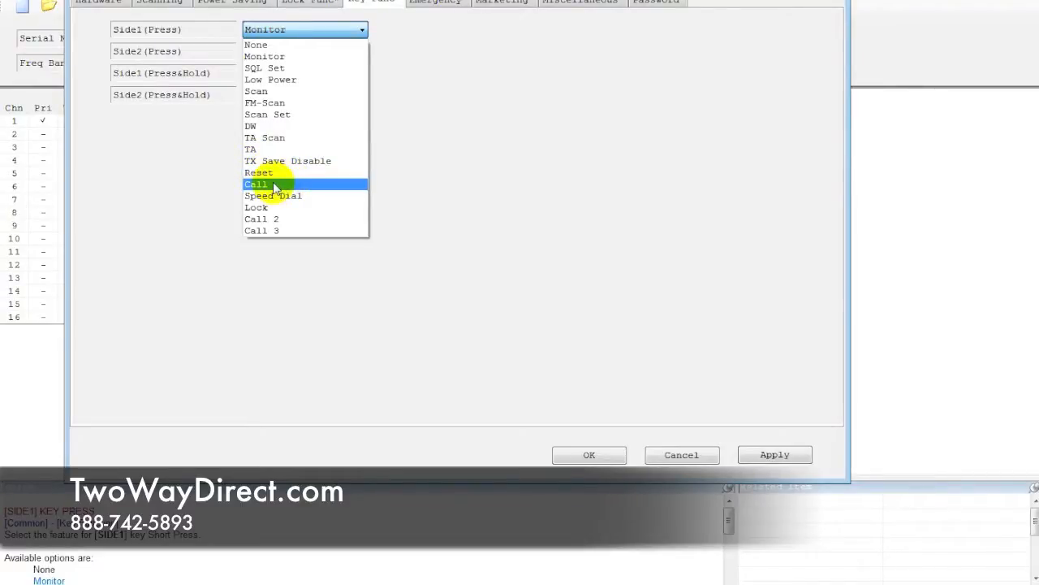
{"action": "mouse_move", "coordinate": [268, 208]}
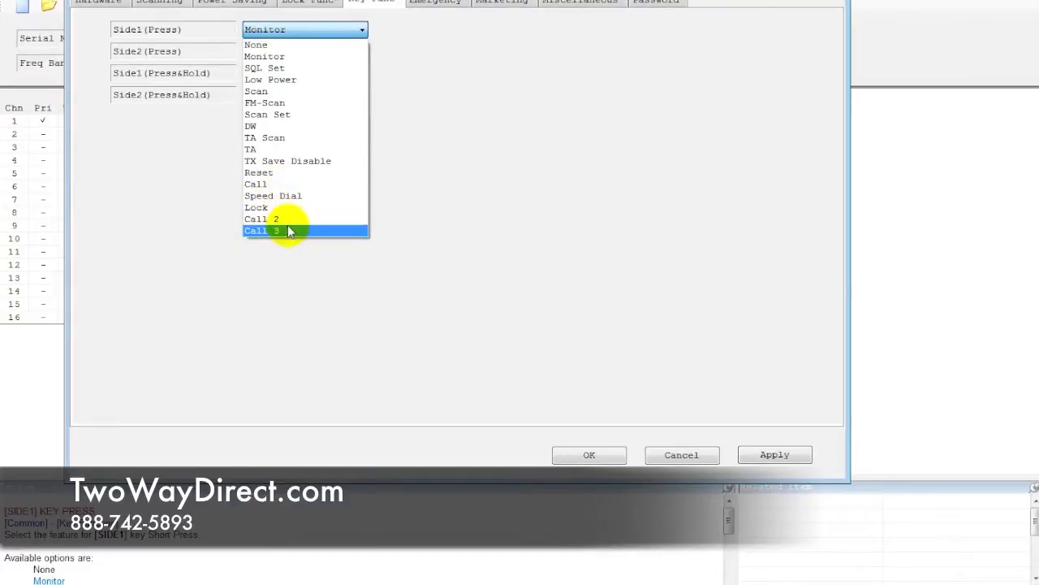
{"action": "left_click", "coordinate": [256, 91]}
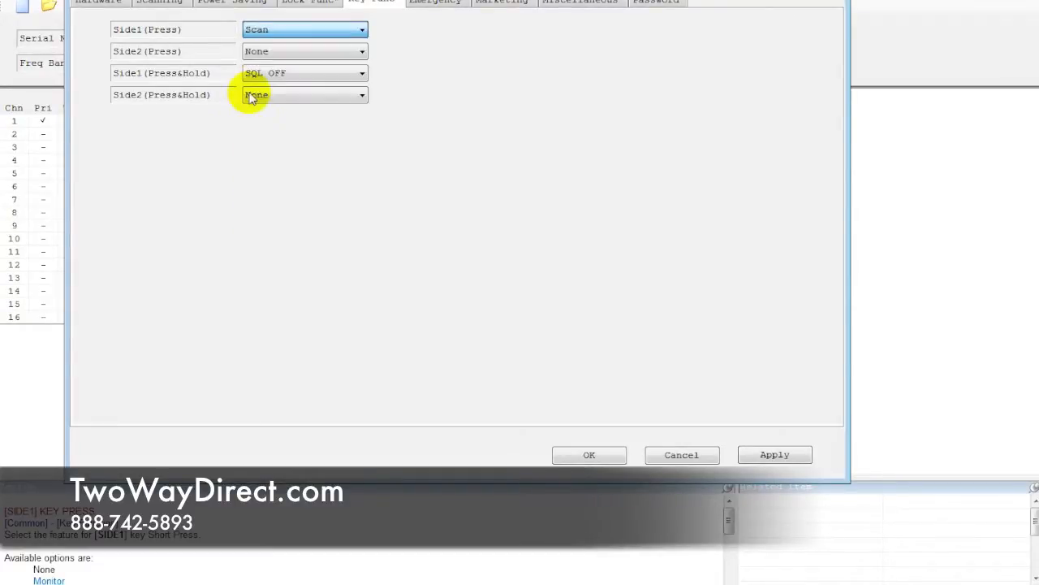
{"action": "mouse_move", "coordinate": [252, 195]}
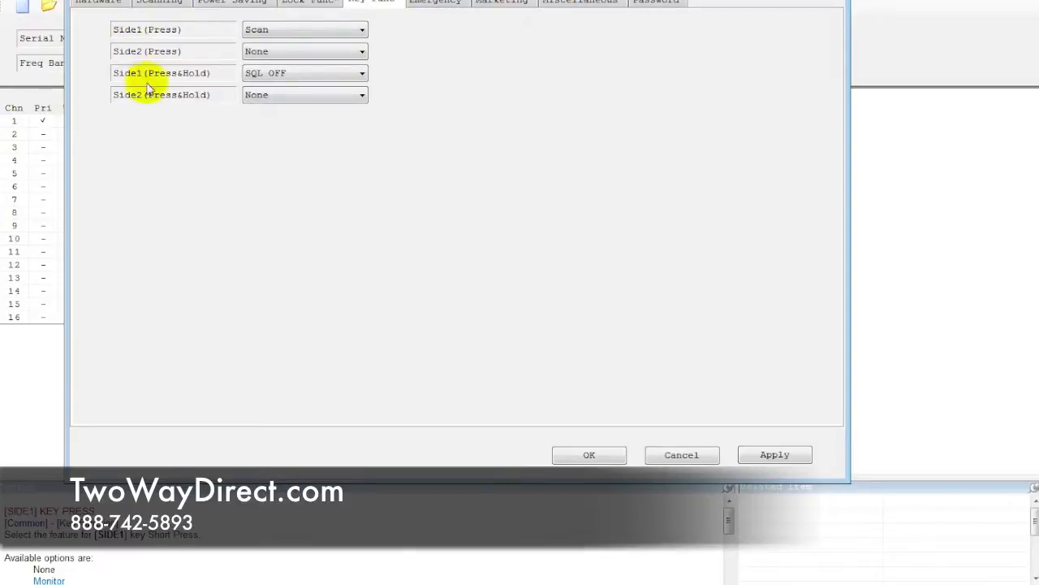
{"action": "mouse_move", "coordinate": [198, 64]}
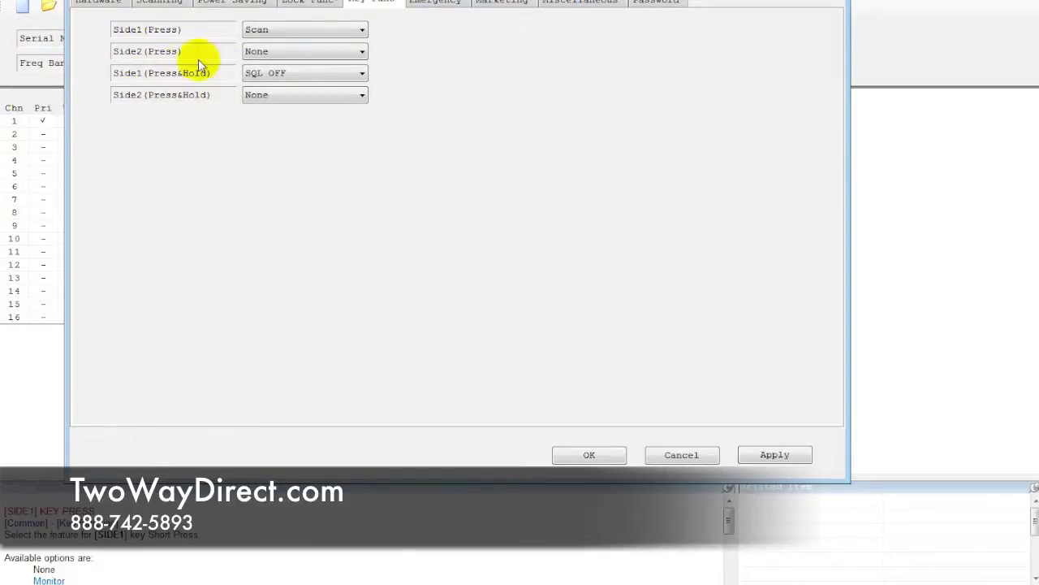
{"action": "mouse_move", "coordinate": [224, 36]}
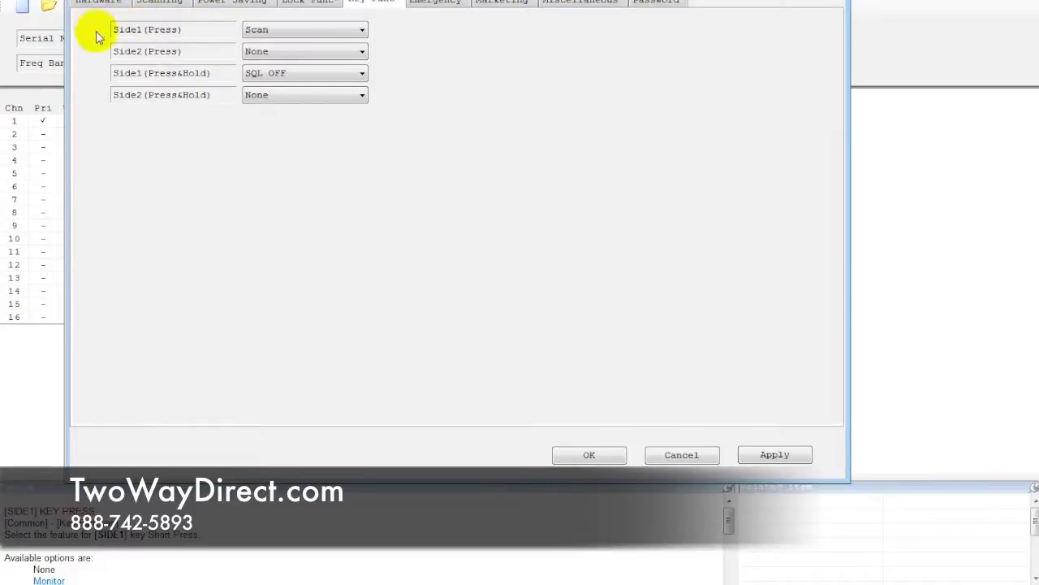
{"action": "mouse_move", "coordinate": [193, 39]}
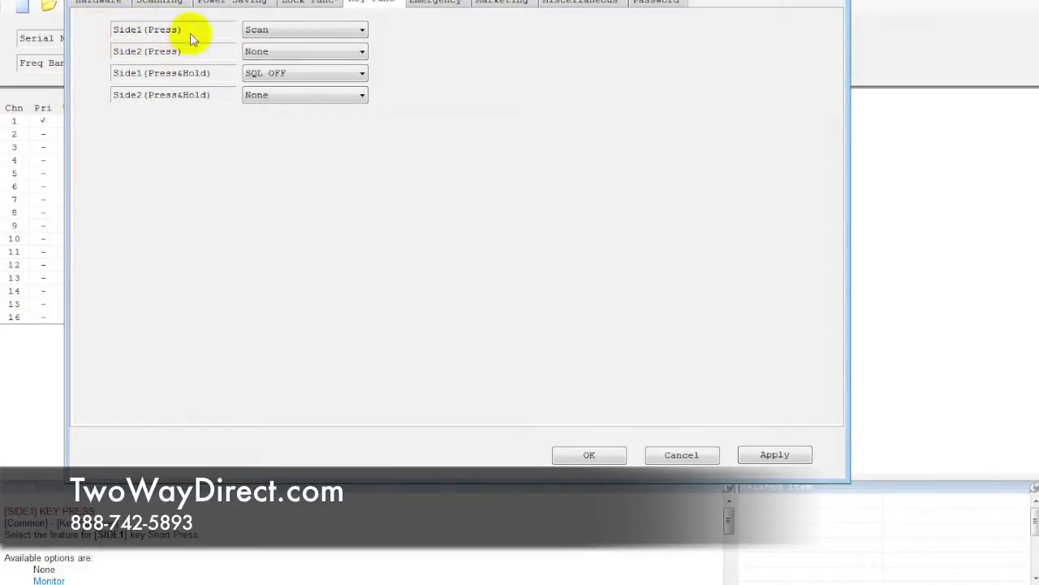
{"action": "mouse_move", "coordinate": [182, 34]}
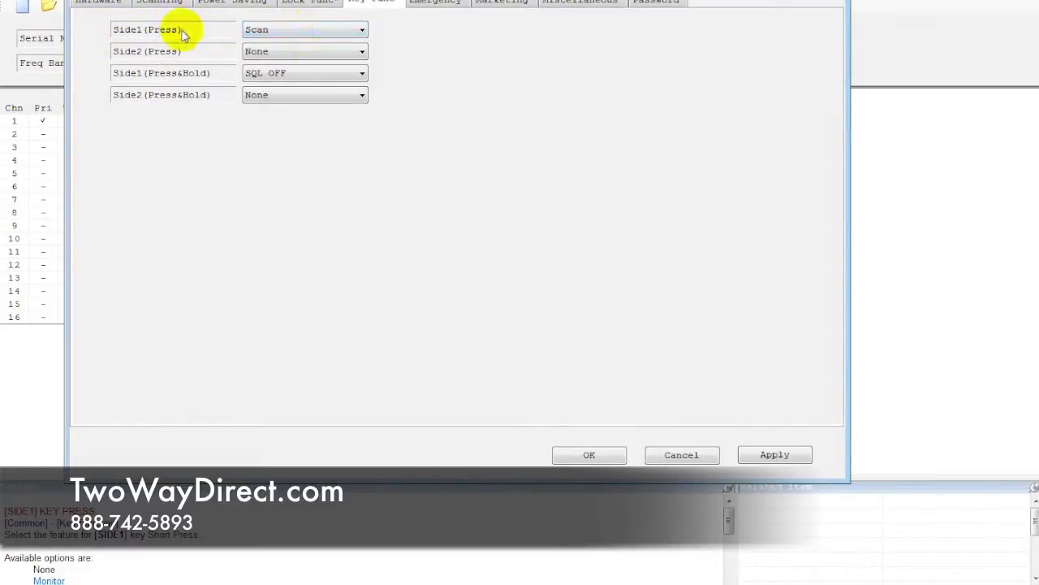
{"action": "mouse_move", "coordinate": [201, 85]}
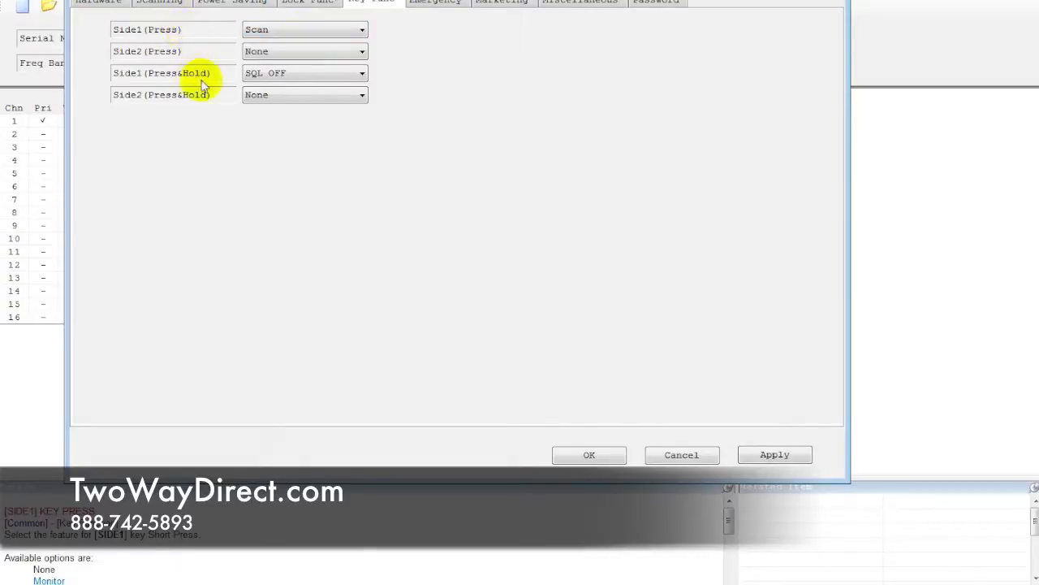
{"action": "mouse_move", "coordinate": [136, 57]}
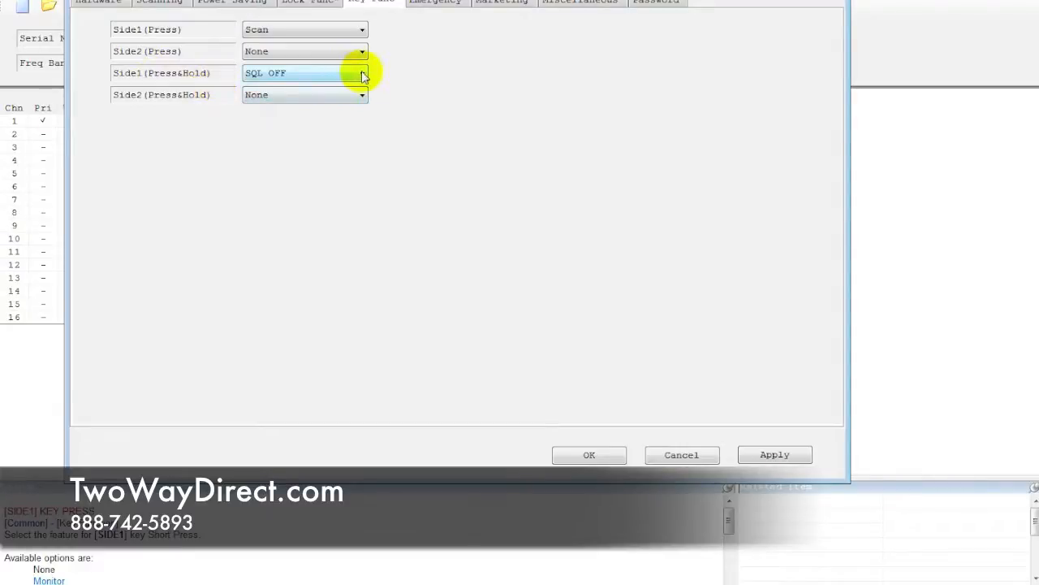
Step: Keep Side1 (Press&Hold) at SQL OFF and apply the side key assignments
{"action": "left_click", "coordinate": [360, 72]}
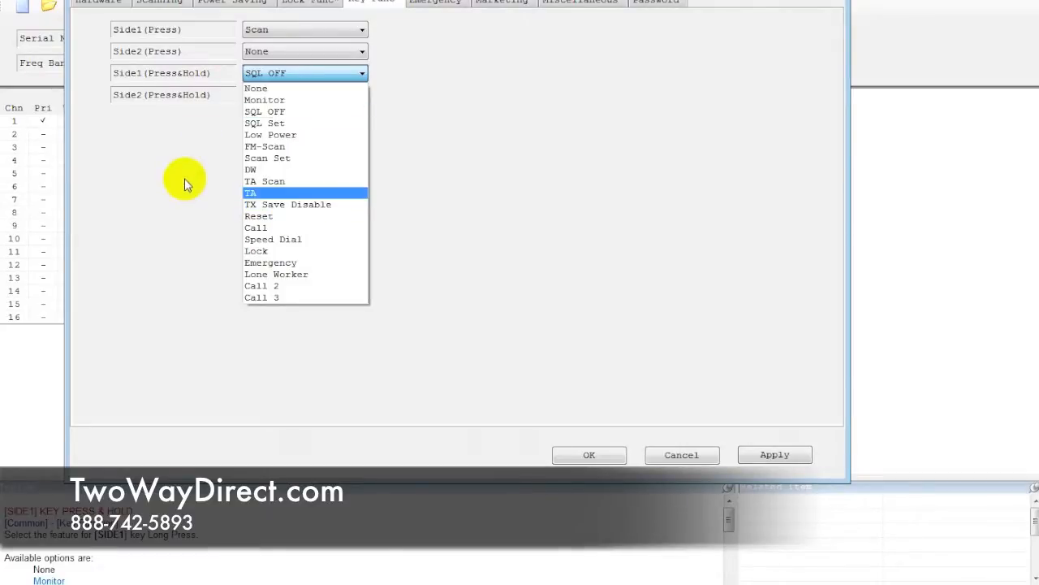
{"action": "mouse_move", "coordinate": [292, 110]}
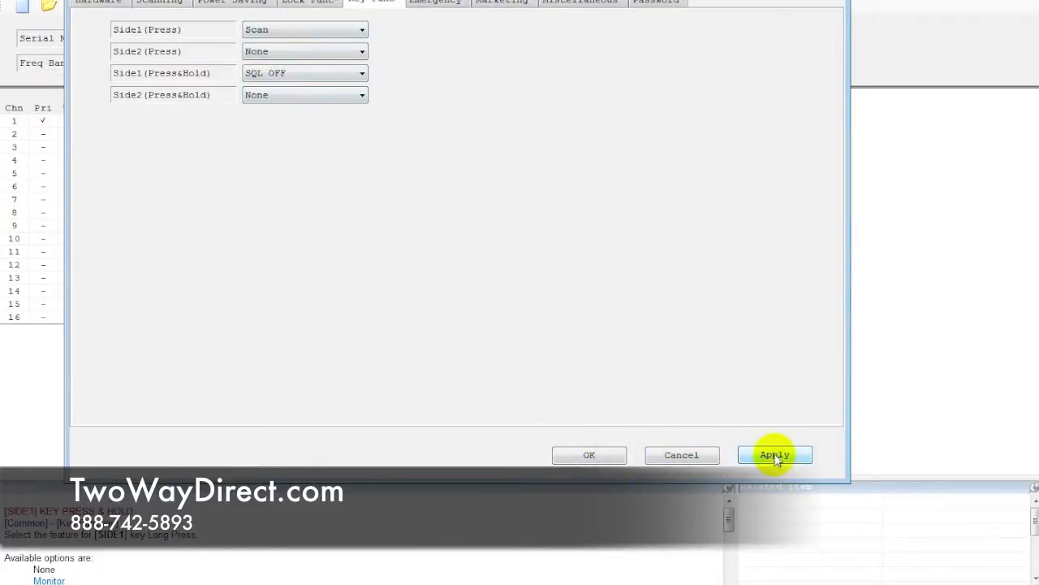
{"action": "left_click", "coordinate": [588, 454]}
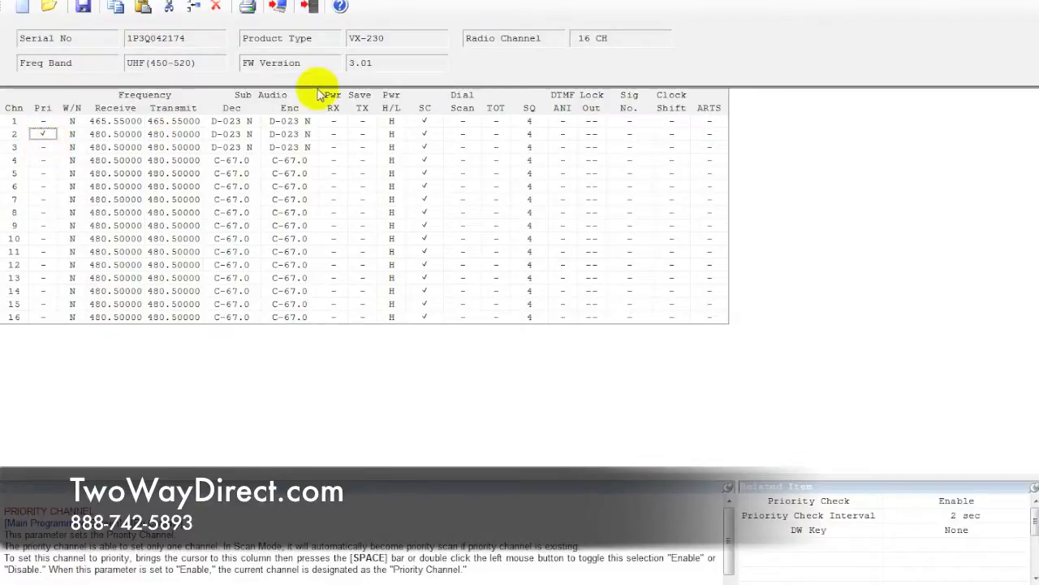
{"action": "mouse_move", "coordinate": [338, 123]}
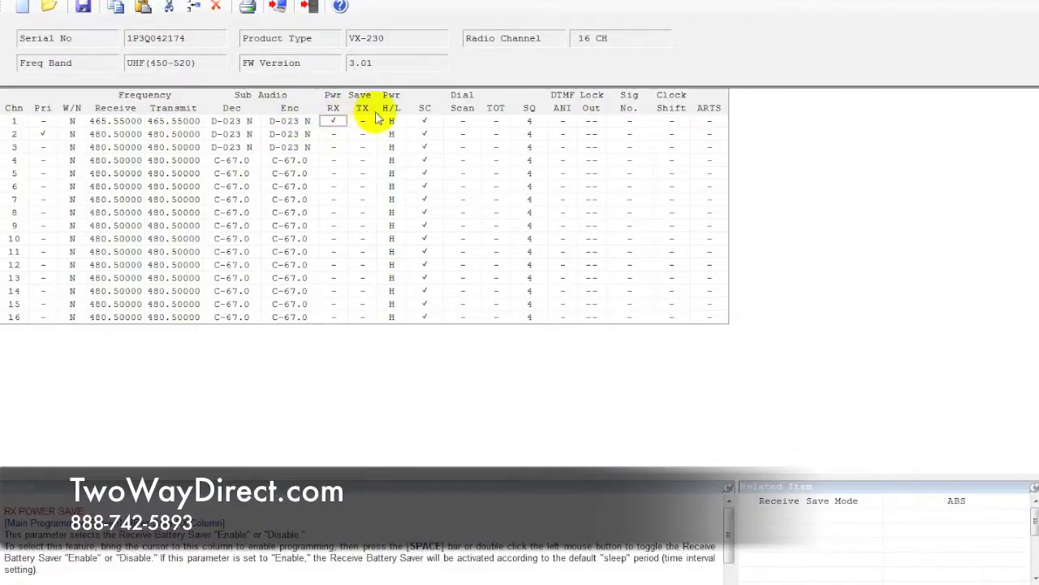
Step: Check channel 1's Pwr Save RX cell, showing battery saver off and power High
{"action": "left_click", "coordinate": [362, 121]}
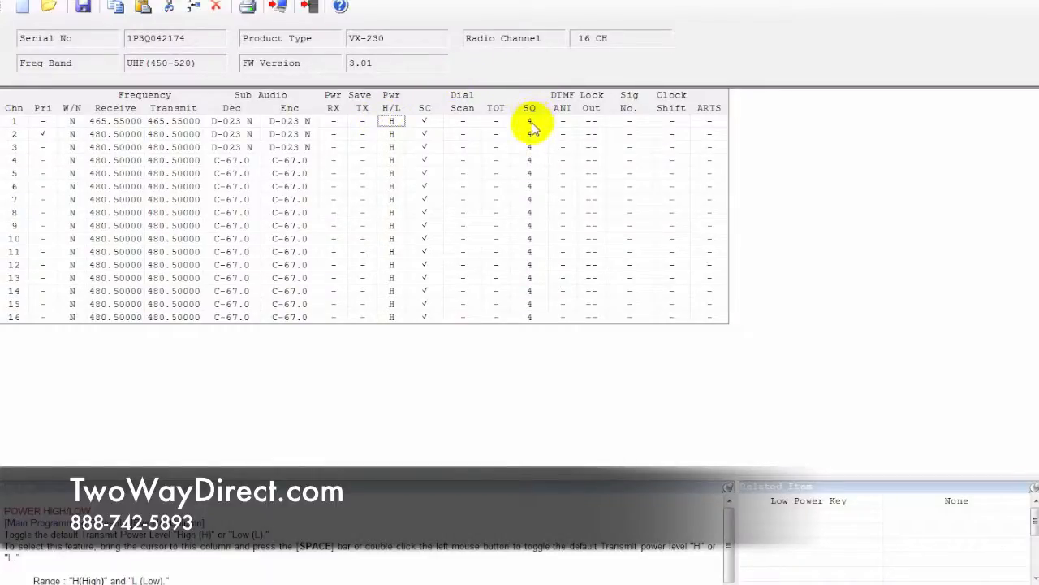
{"action": "left_click", "coordinate": [529, 121]}
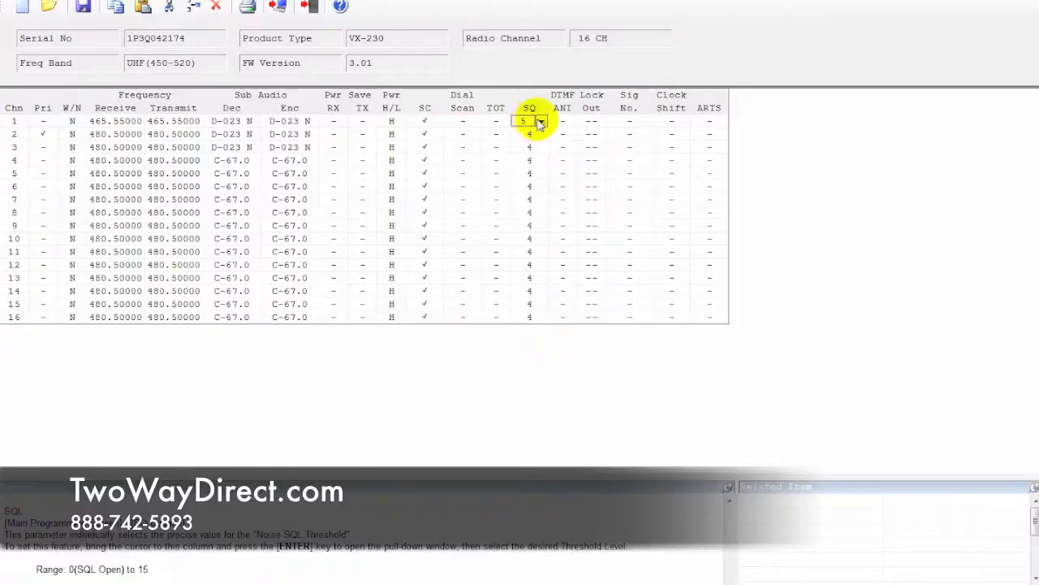
{"action": "left_click", "coordinate": [540, 120]}
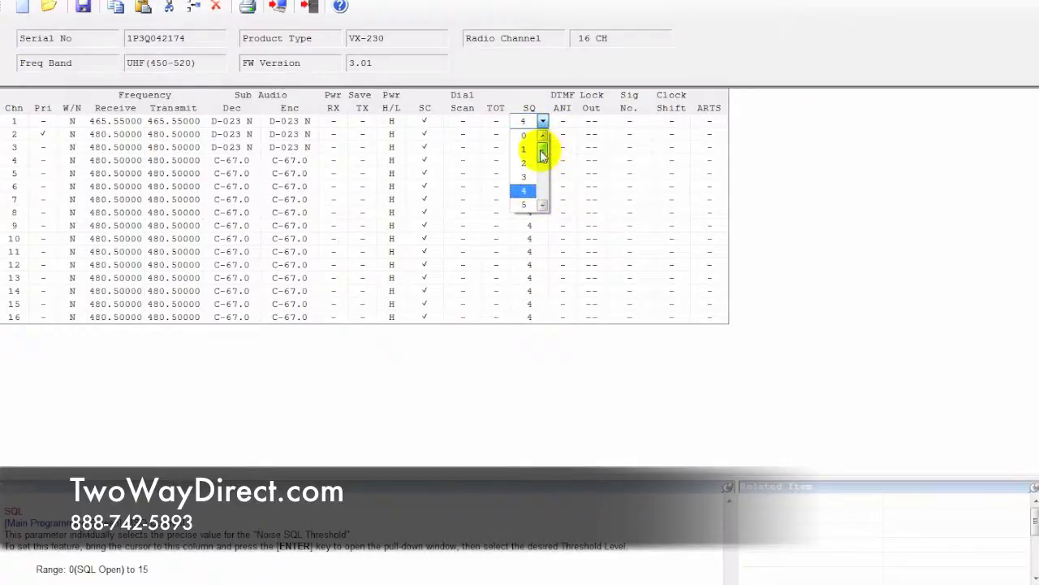
{"action": "left_click", "coordinate": [523, 192]}
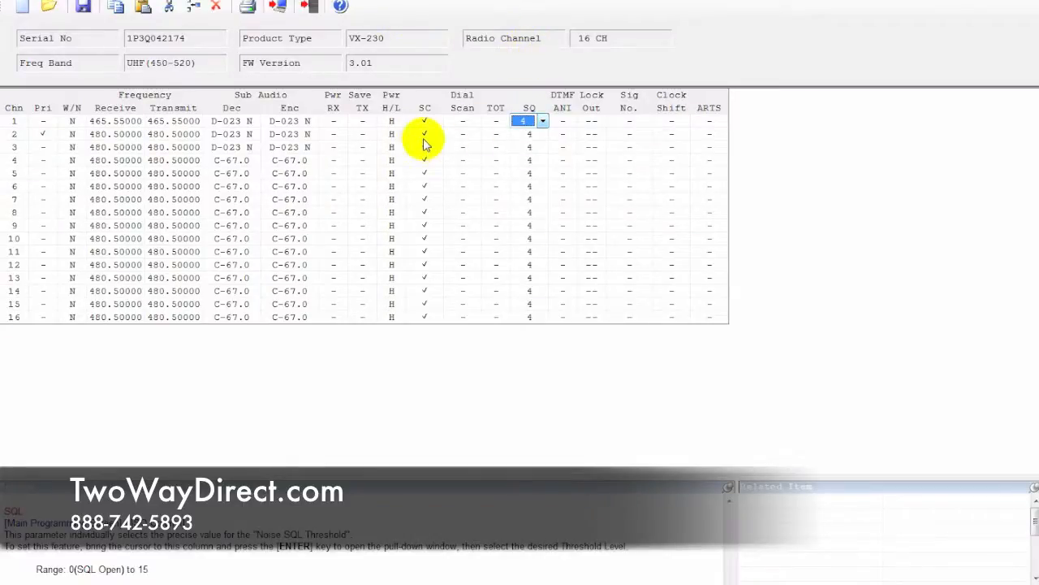
{"action": "mouse_move", "coordinate": [286, 405]}
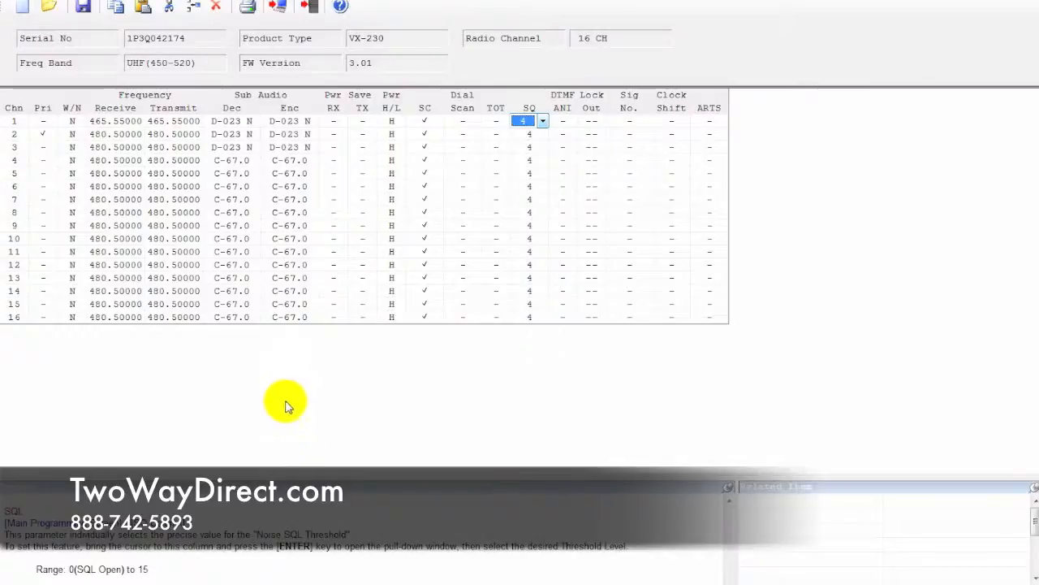